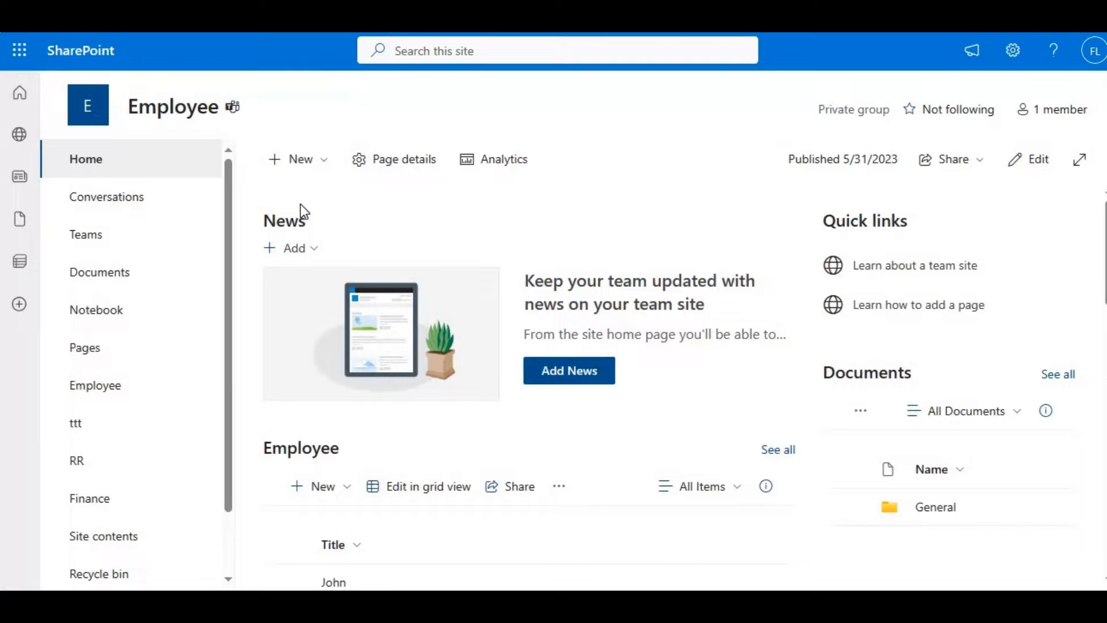
mouse_move(999, 82)
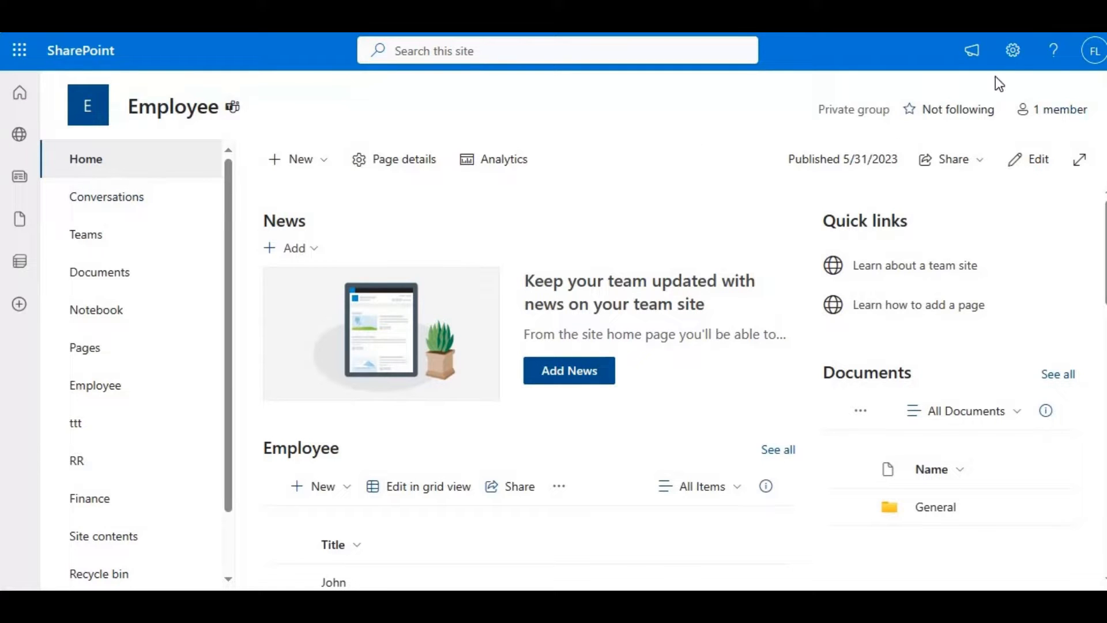
- Open the Employee site's settings panel from the gear icon
click(1013, 50)
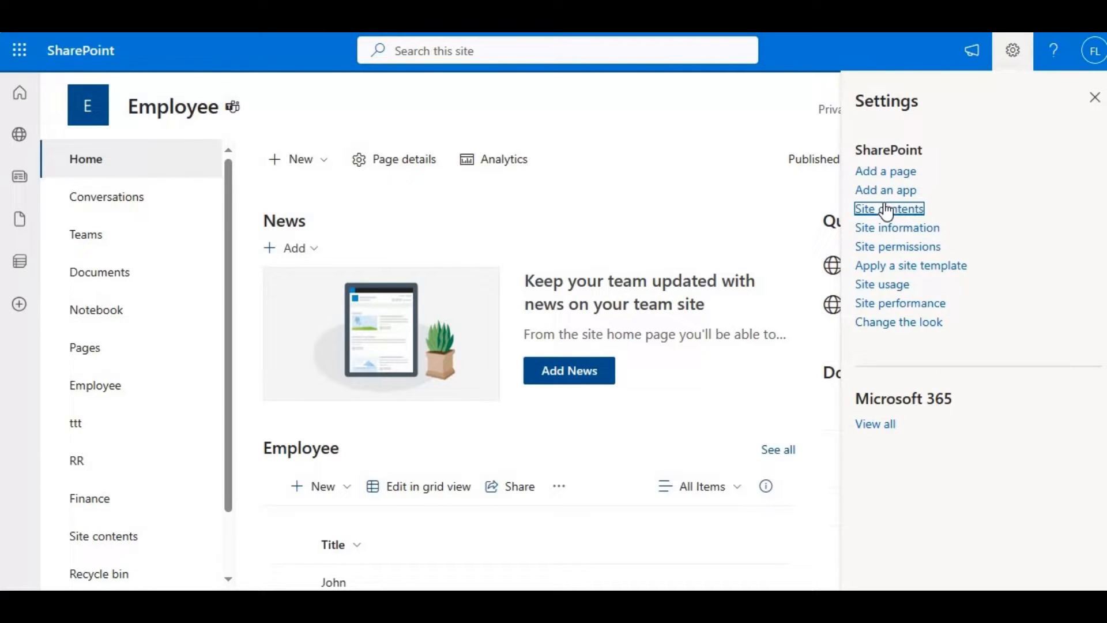
- Browse the Country library's Brazil, India and USA folders via Site contents
click(889, 209)
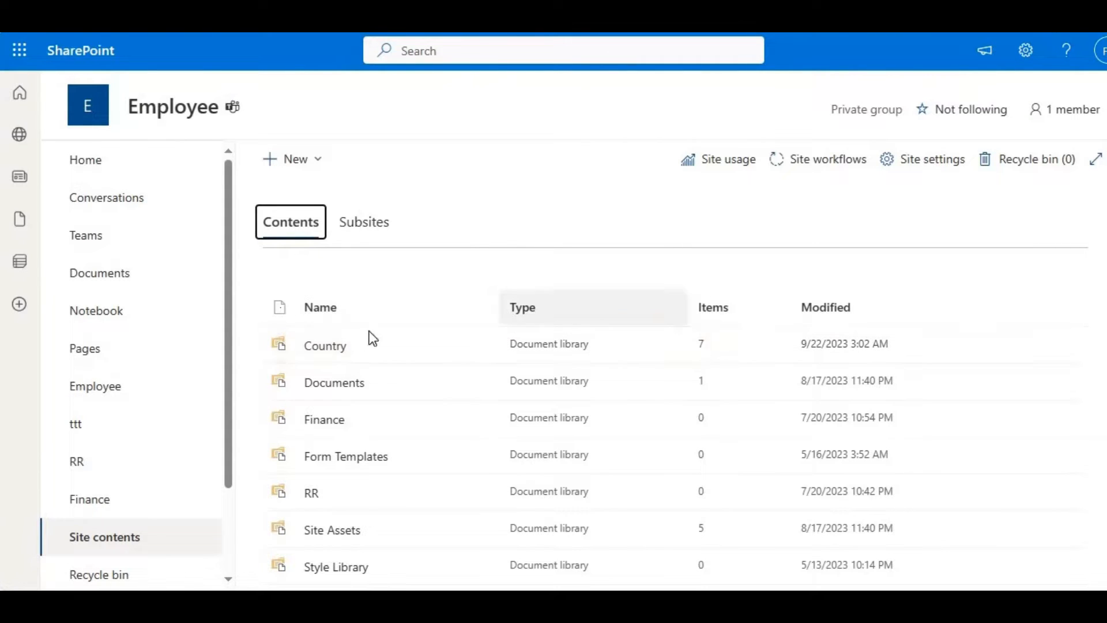
click(325, 345)
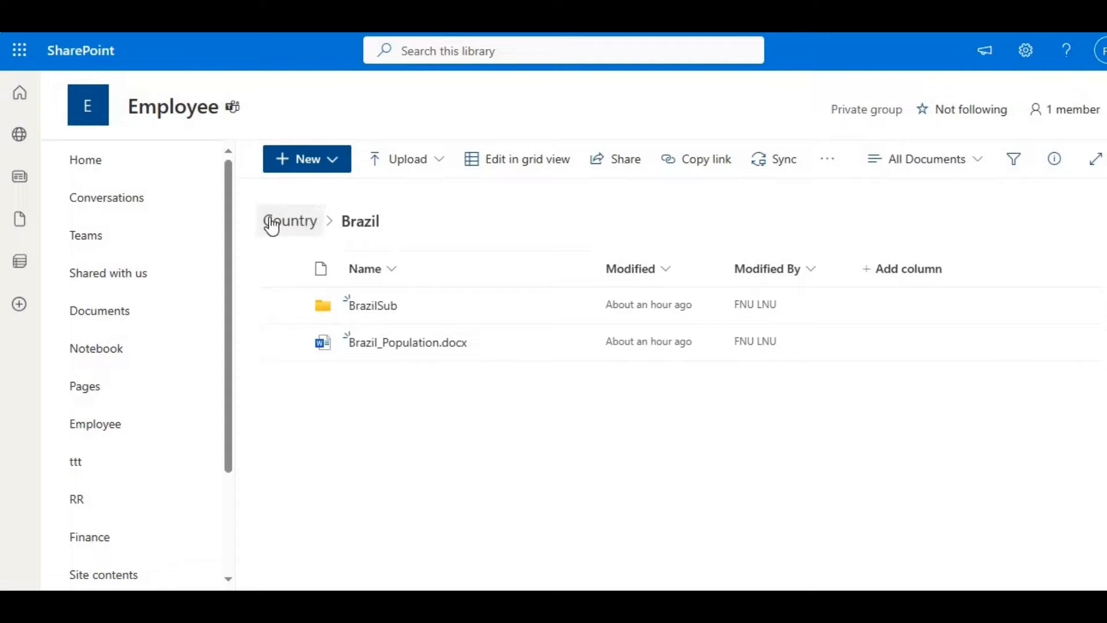
click(293, 221)
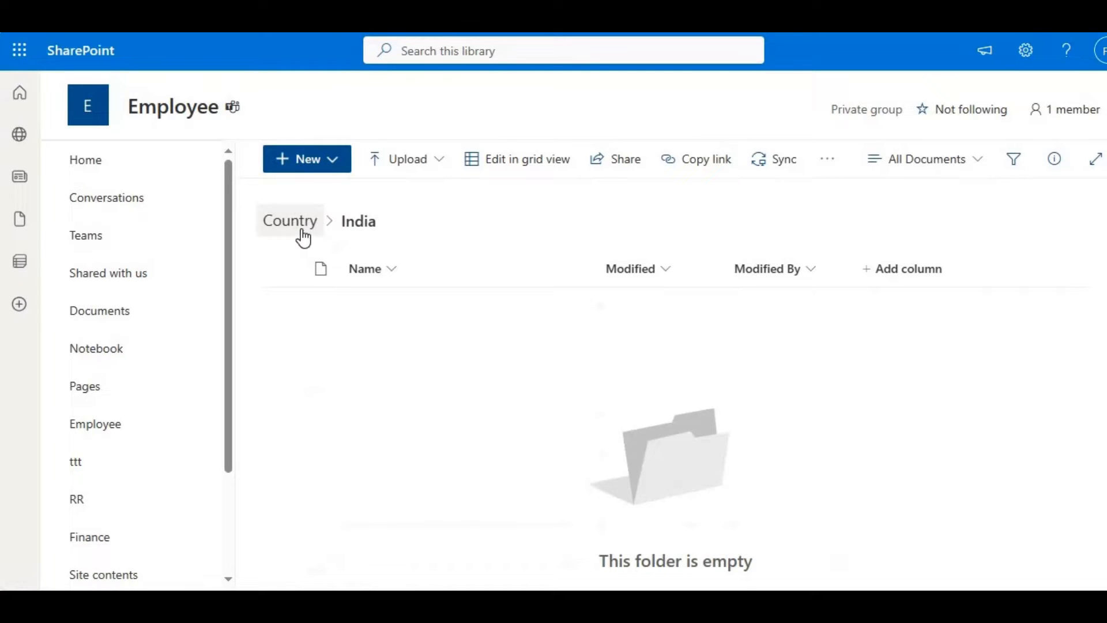
click(290, 221)
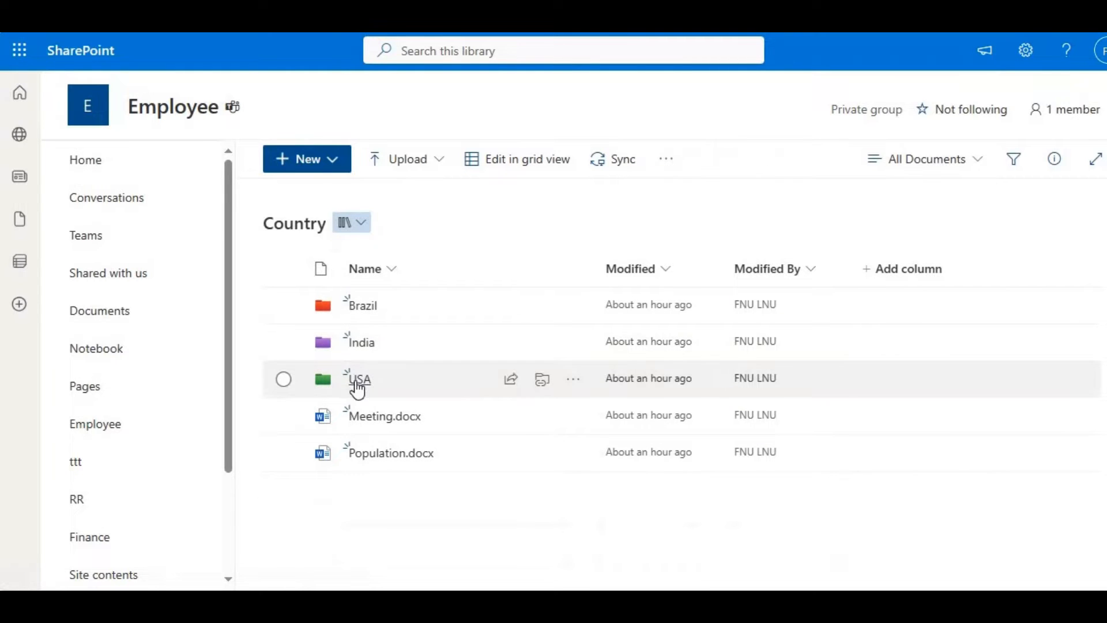
click(359, 379)
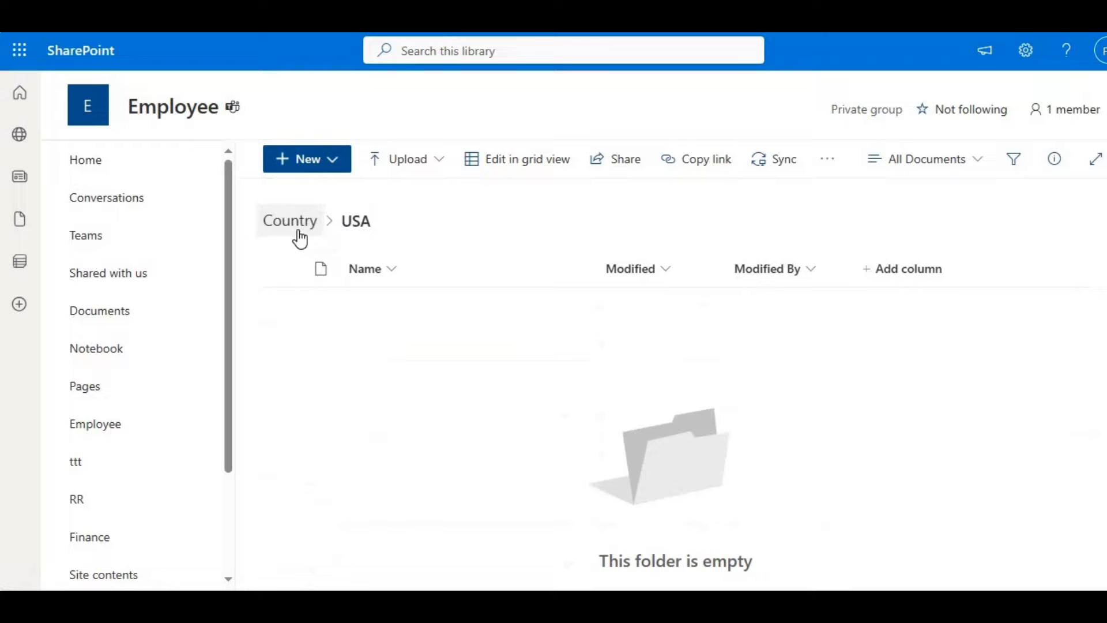
click(290, 221)
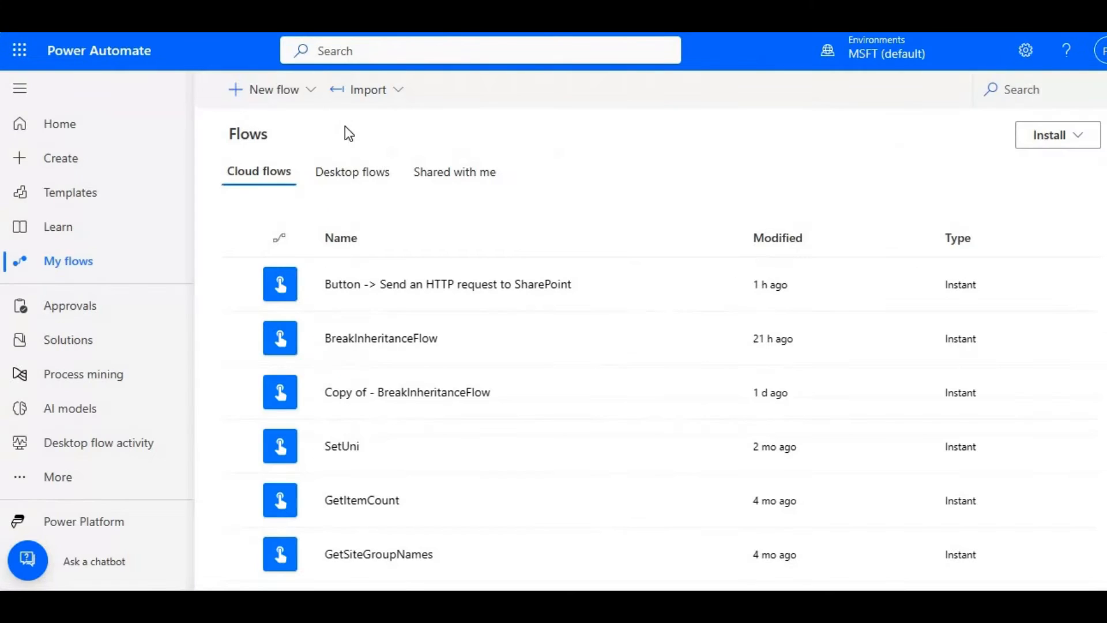
- Create an instant cloud flow named GetFolders with a manual trigger
click(274, 90)
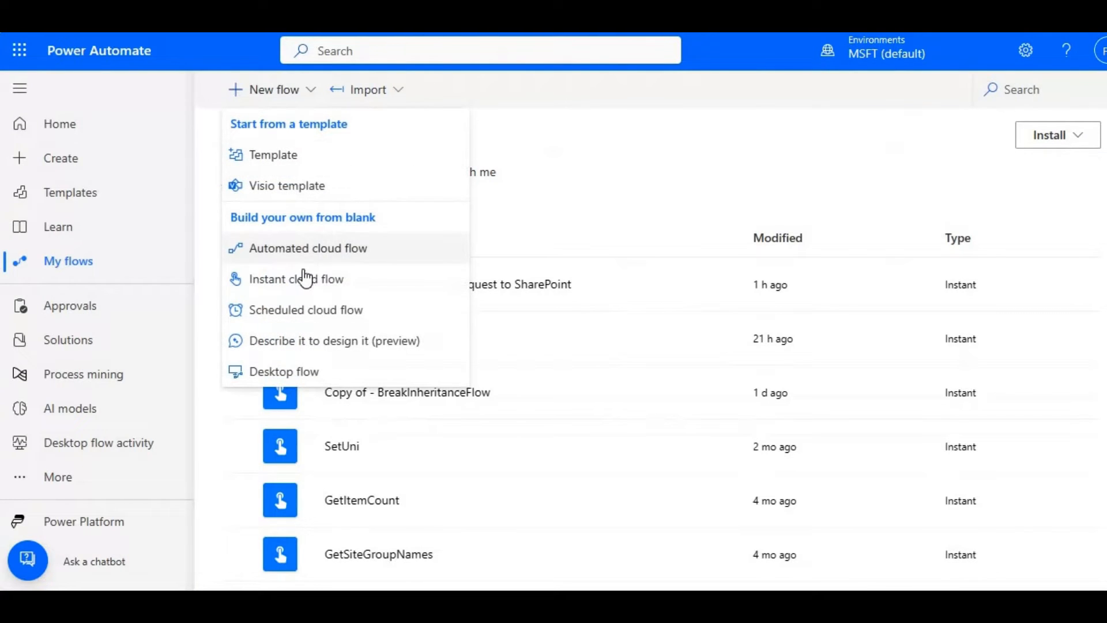
click(295, 279)
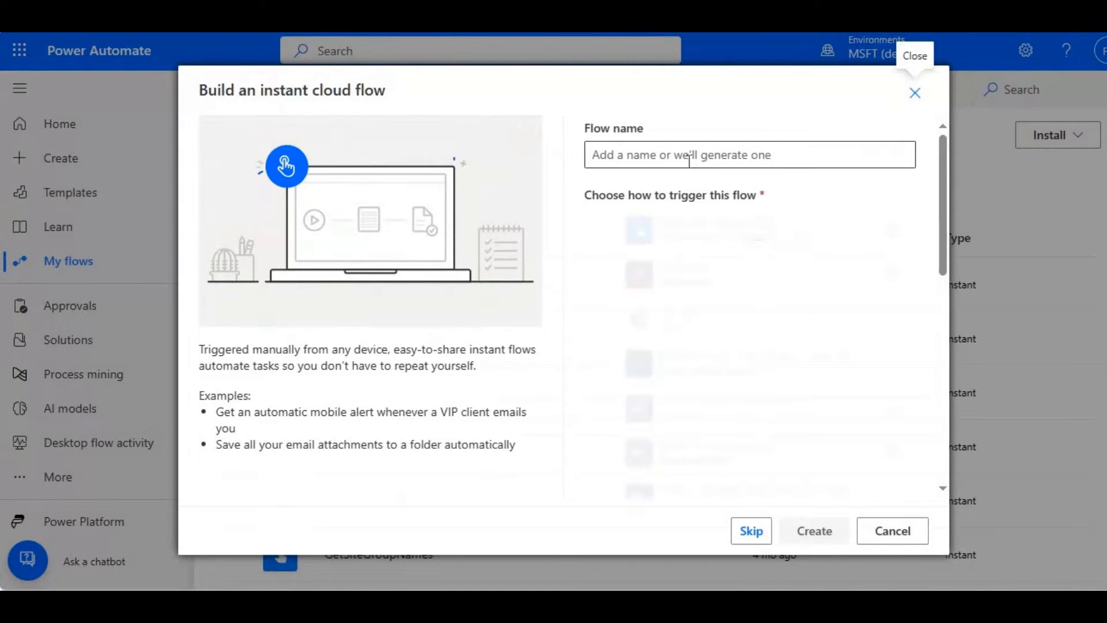
text(GetFolders)
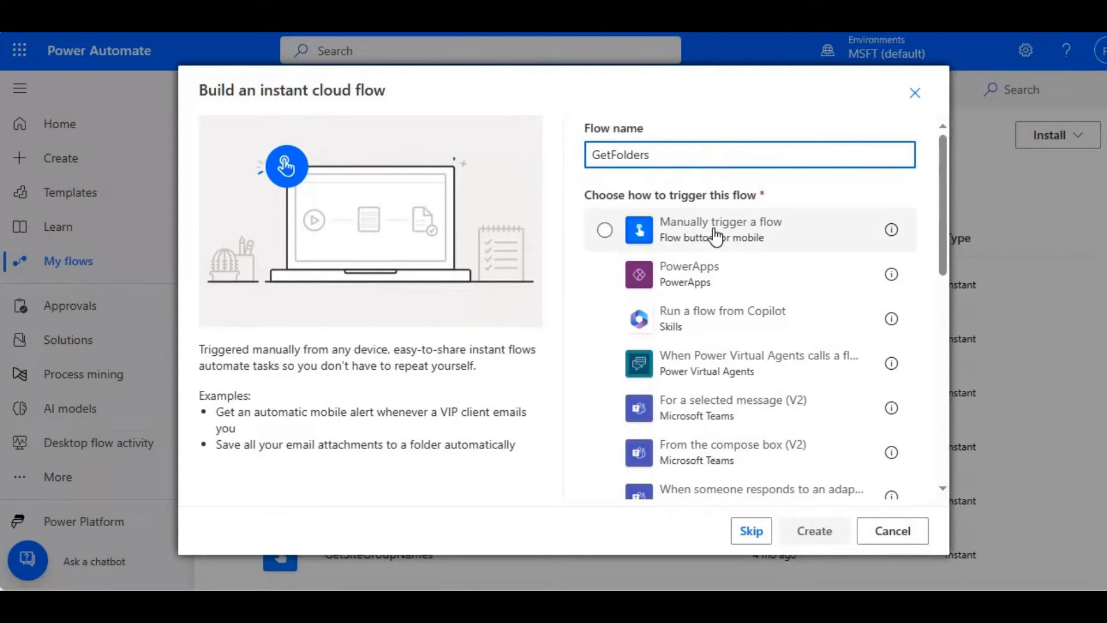
click(604, 230)
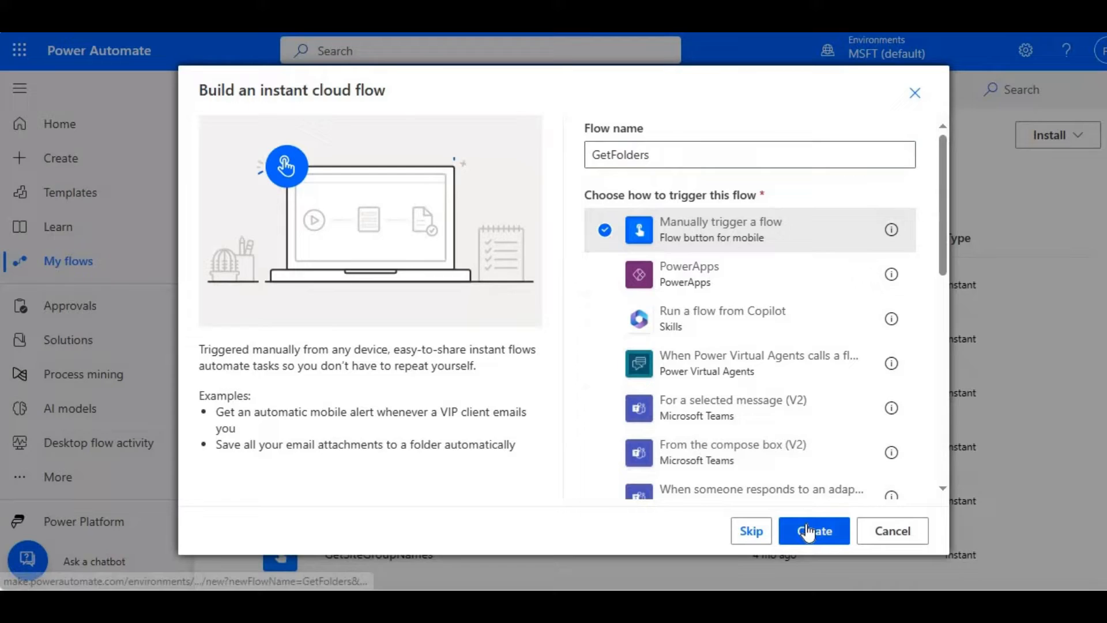
click(815, 531)
text(http)
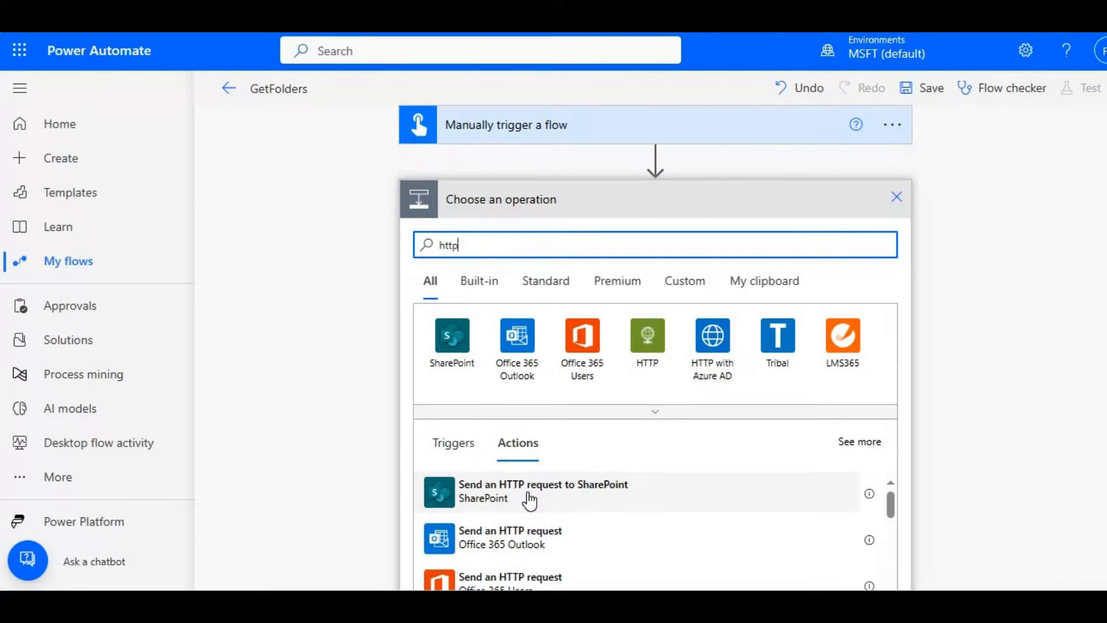
- Add a SharePoint HTTP request to the Employee site, filtering Country items with FSObjType eq 1
click(544, 492)
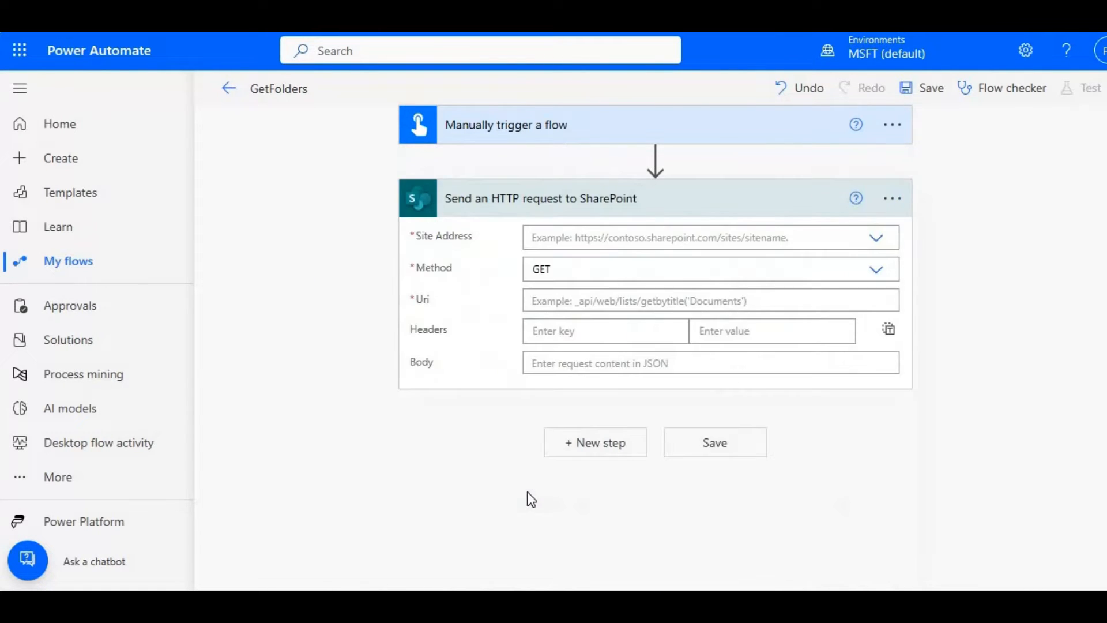
click(877, 237)
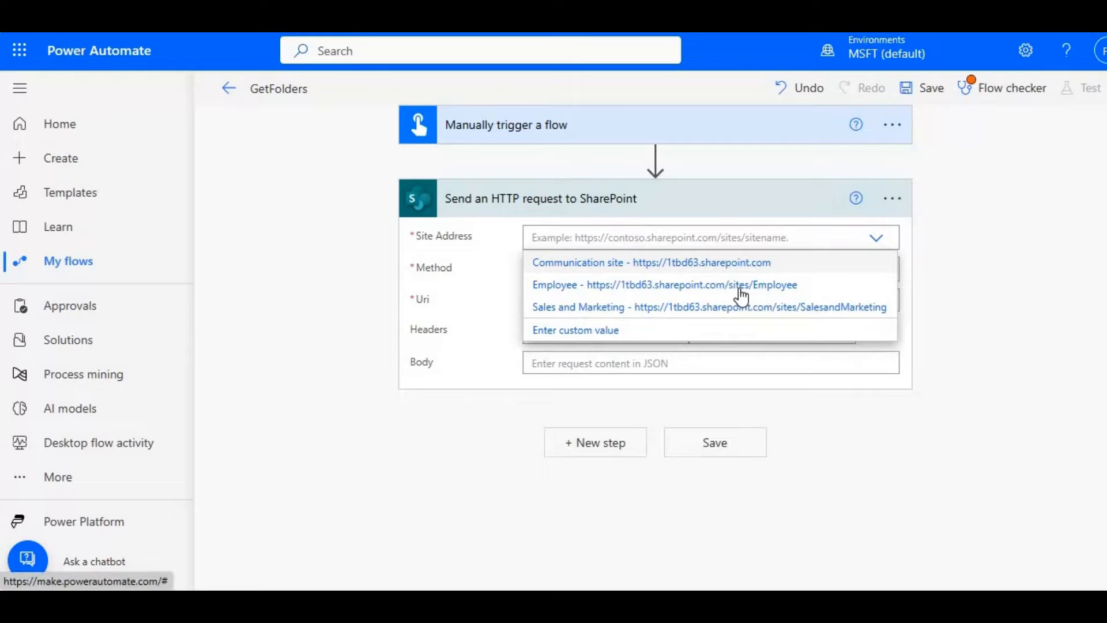
click(672, 285)
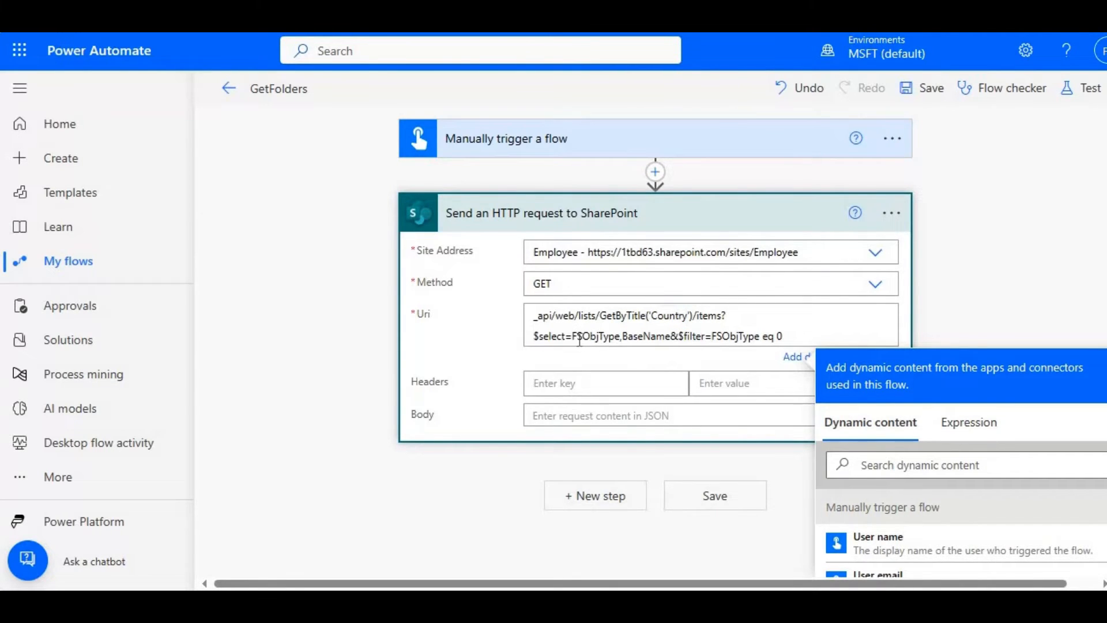
double_click(594, 336)
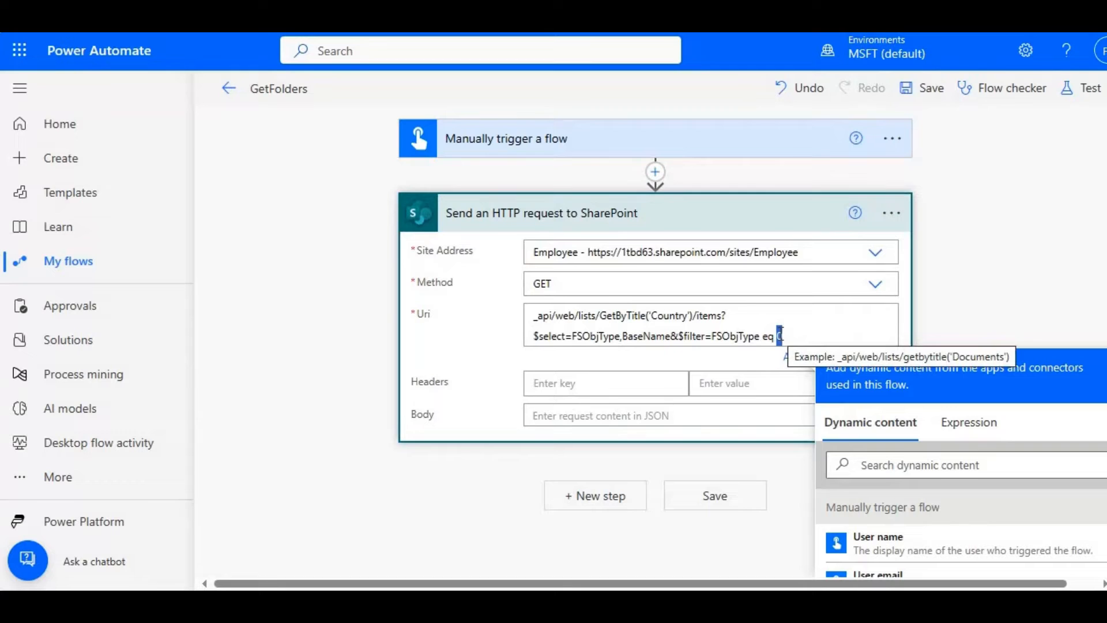
text(1)
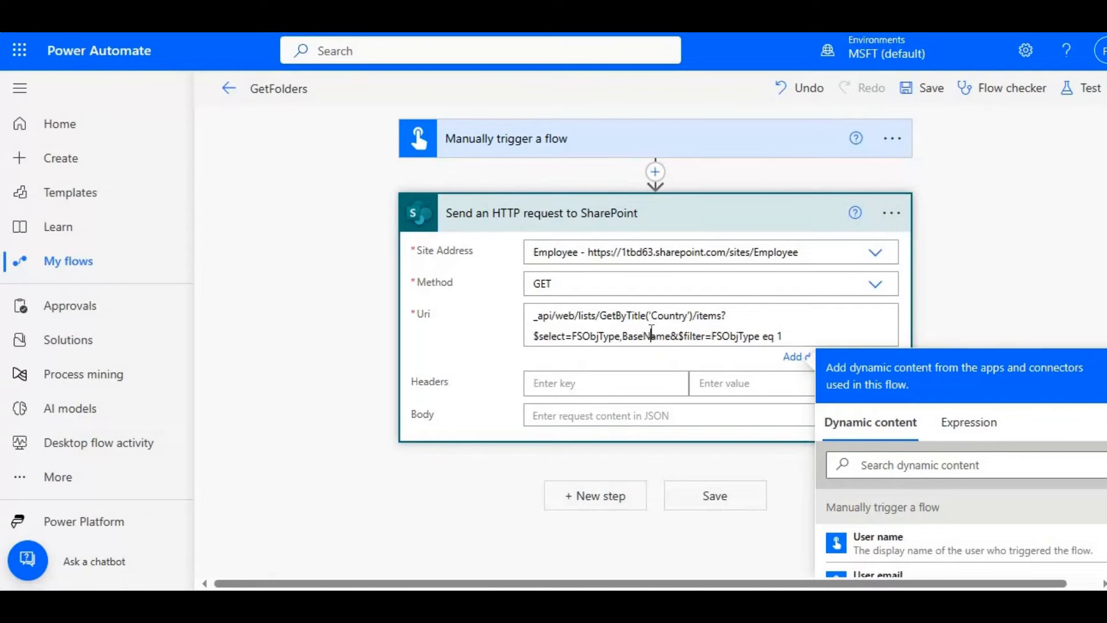
mouse_move(1001, 94)
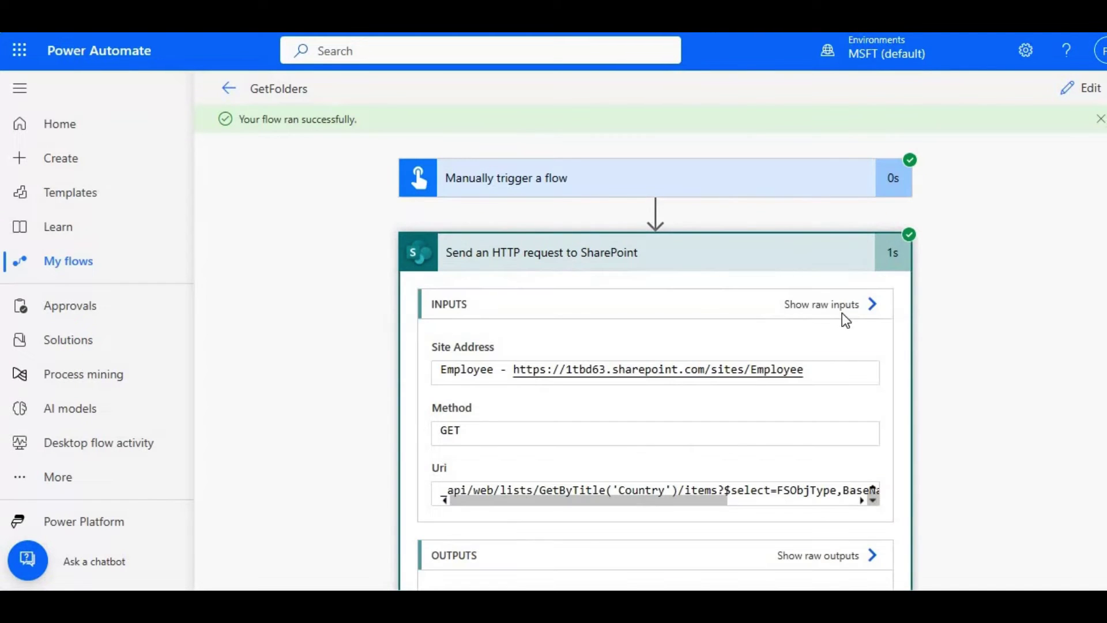
- Scroll the test run details to review the request inputs and returned body
scroll(down, 3)
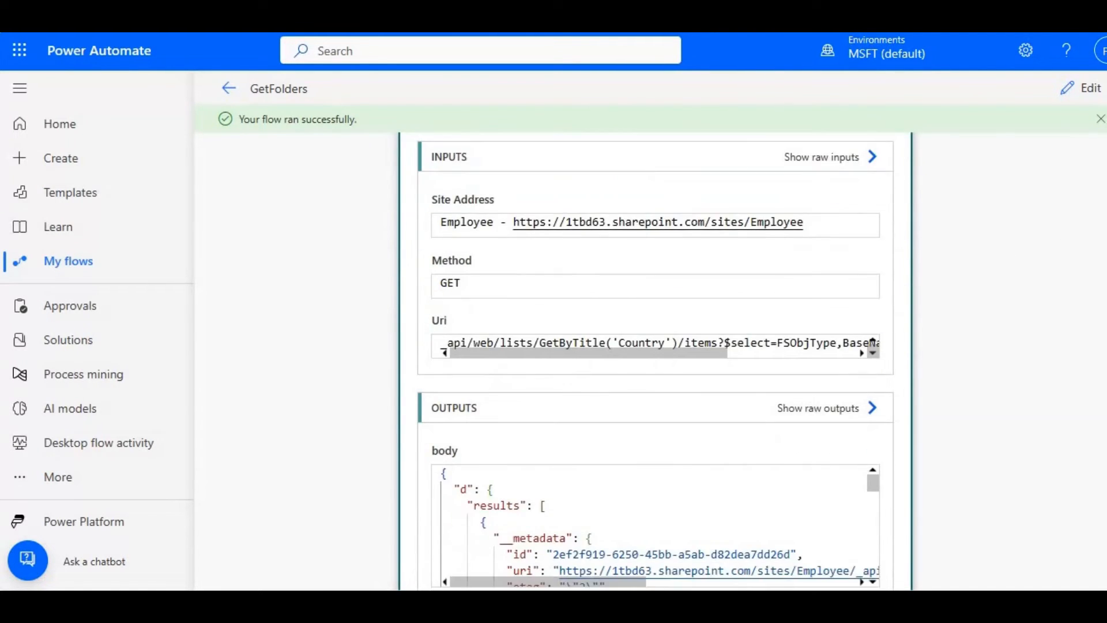
scroll(down, 3)
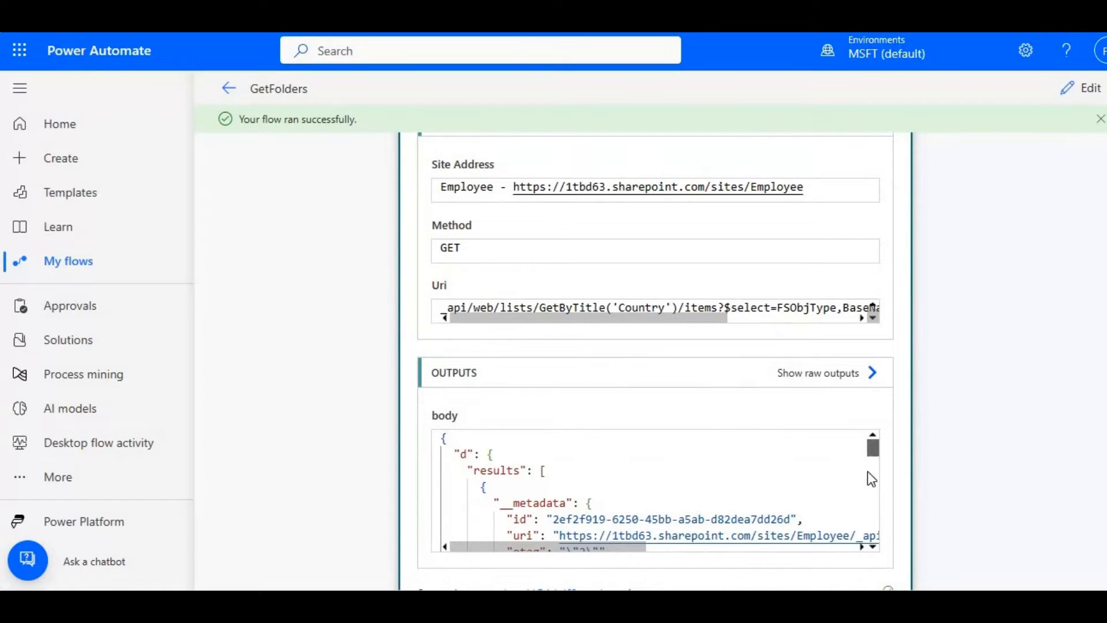
scroll(down, 3)
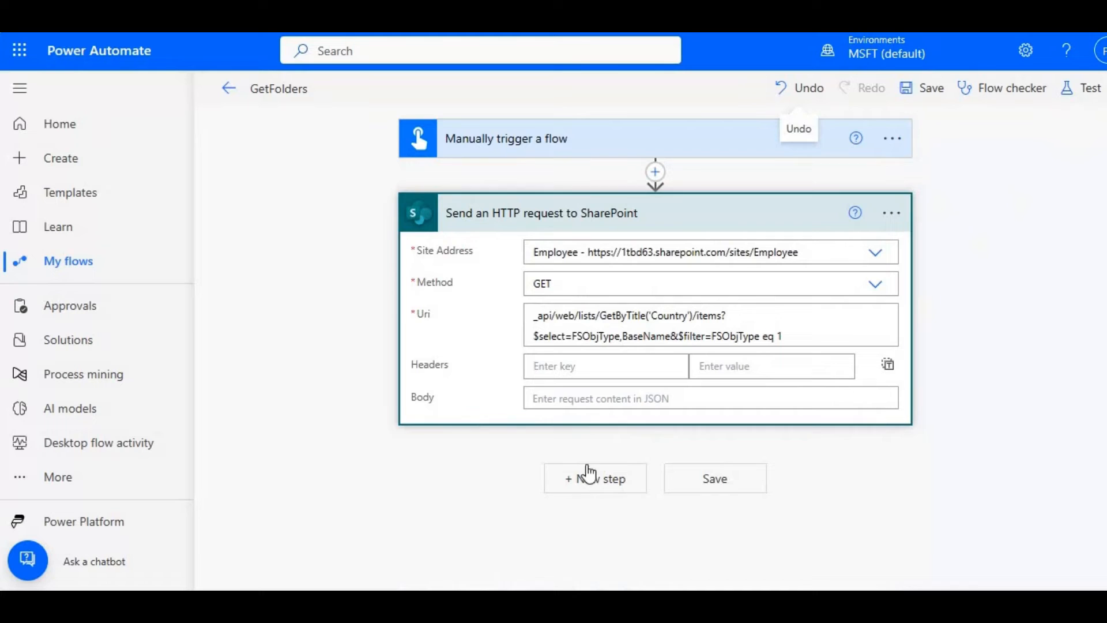
mouse_move(599, 431)
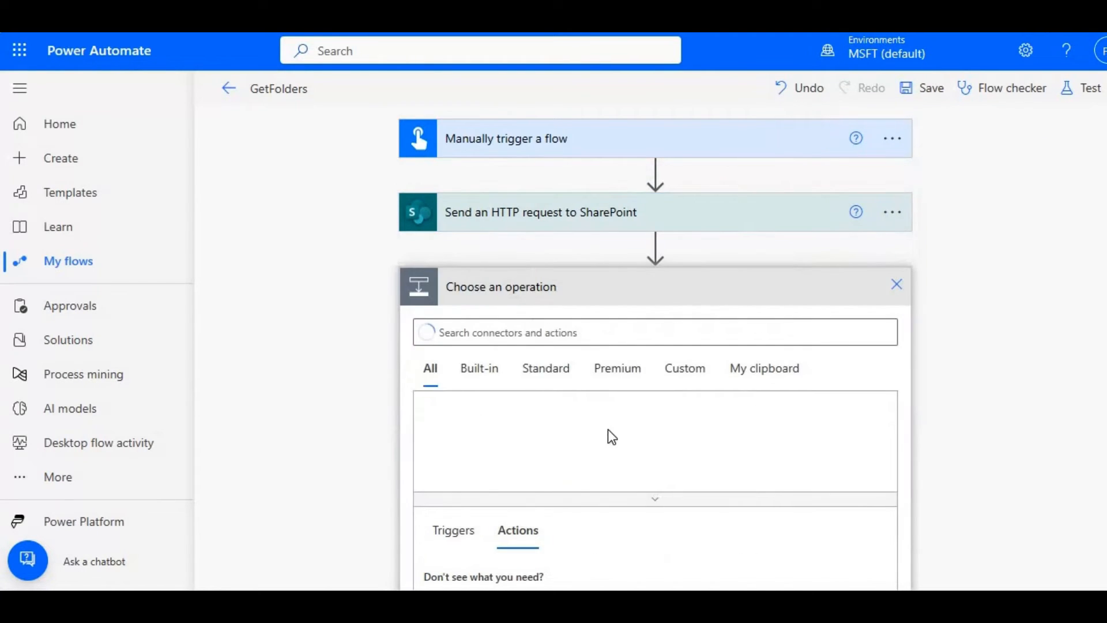
- Add Parse JSON on the HTTP body, generating its schema from a sample payload
text(pa)
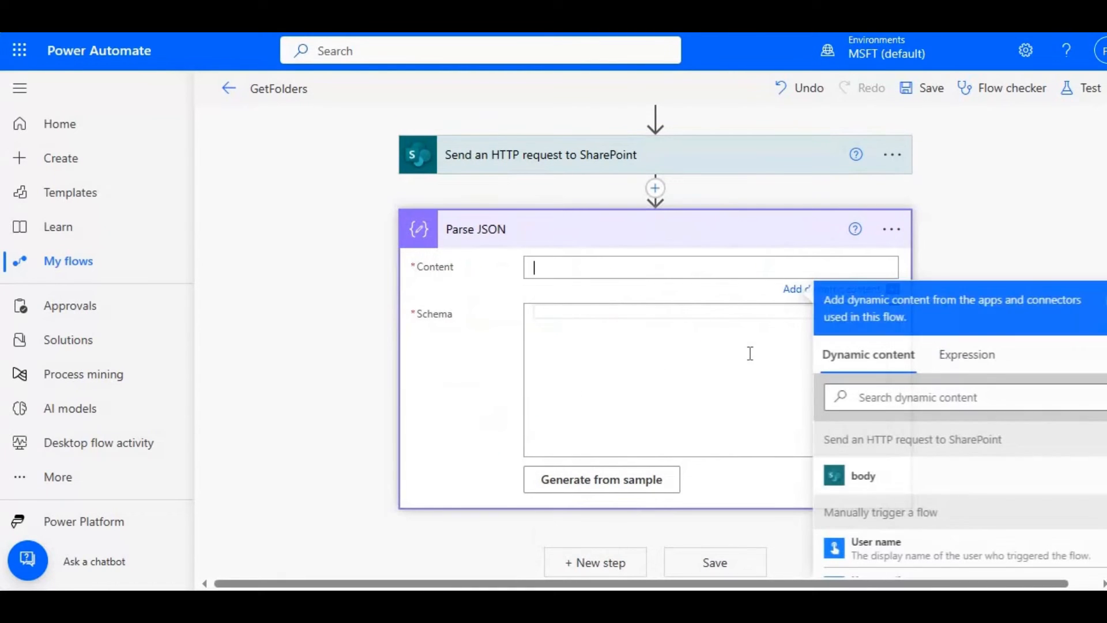
click(863, 475)
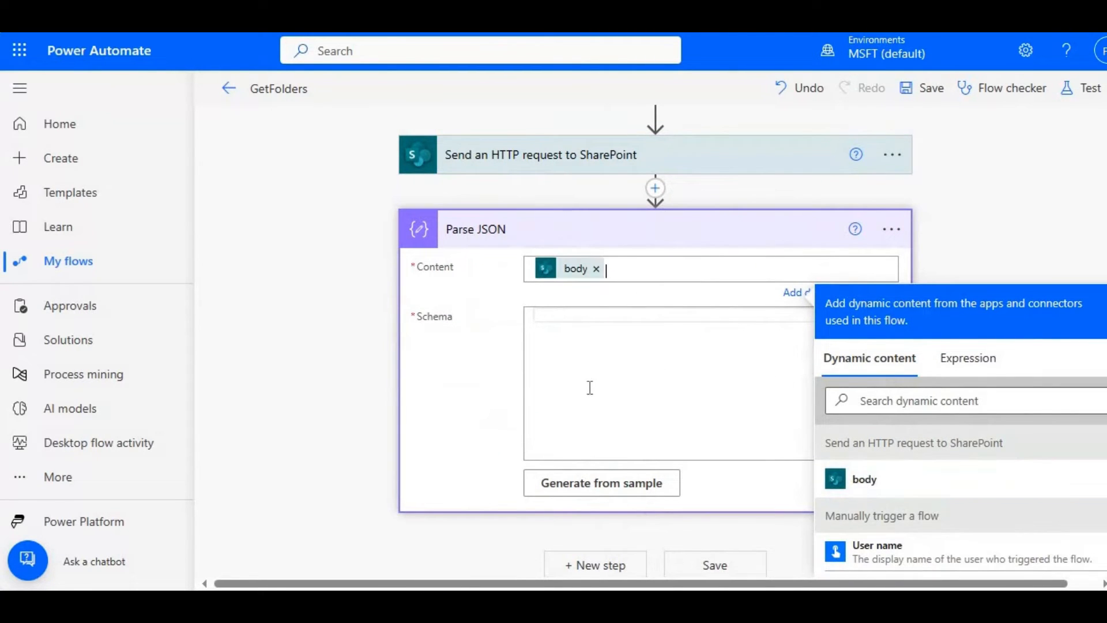
click(602, 483)
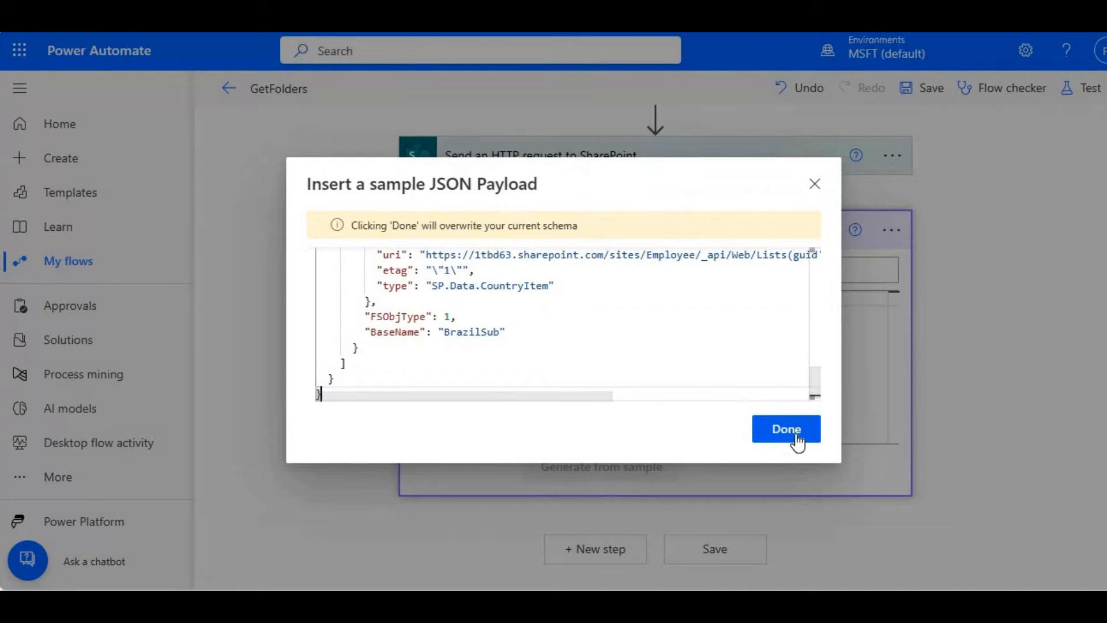
click(786, 428)
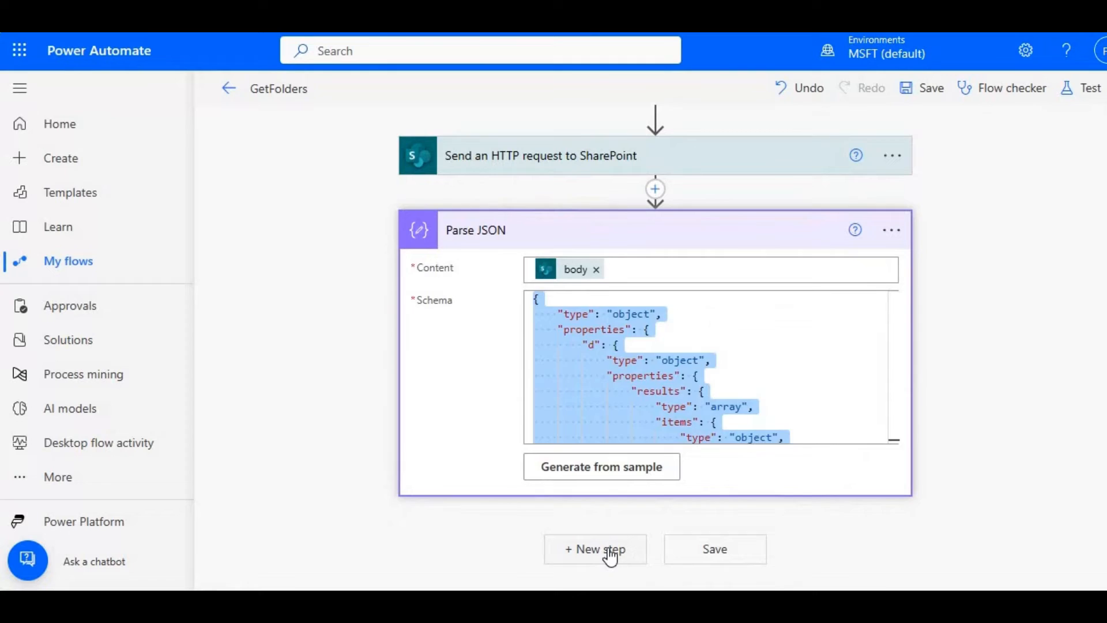
click(595, 549)
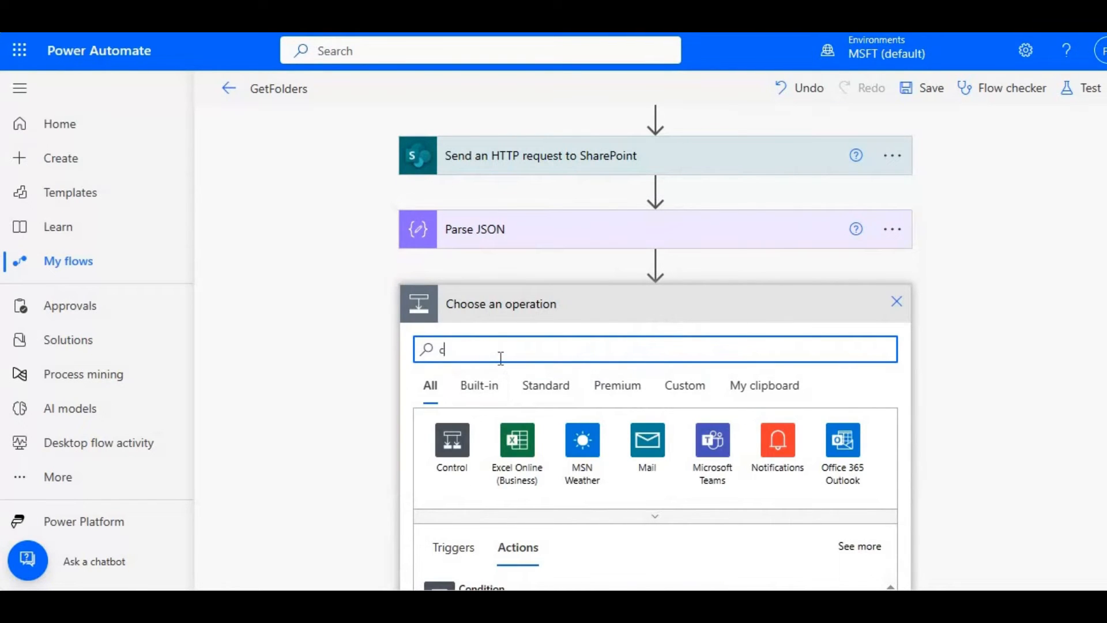
- Add a Compose action and begin filling its Inputs with dynamic content
text(ompose)
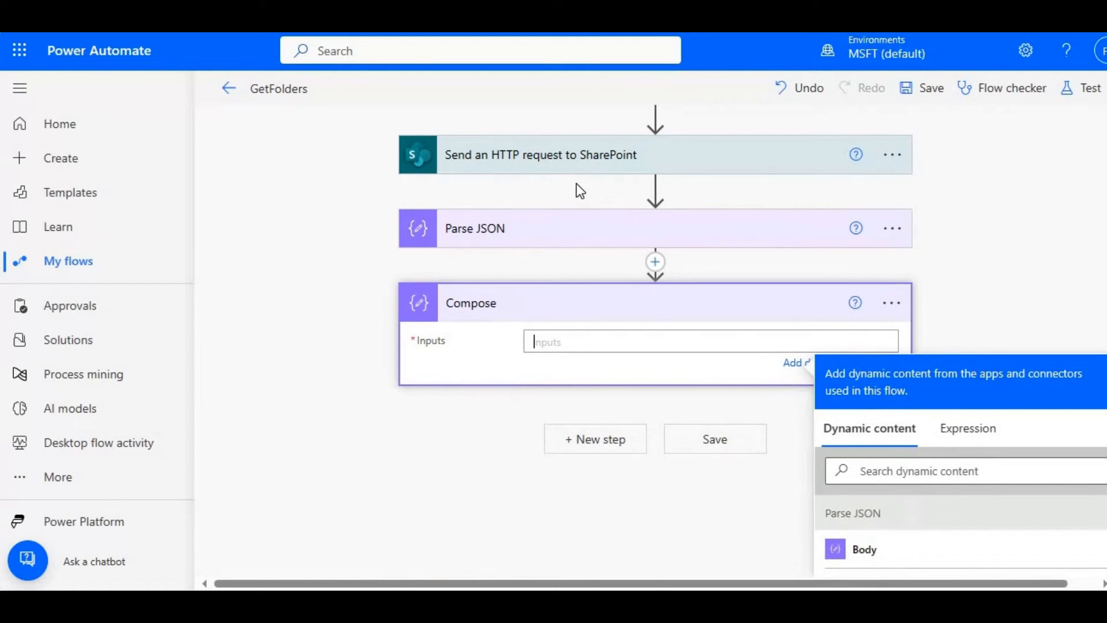
click(541, 155)
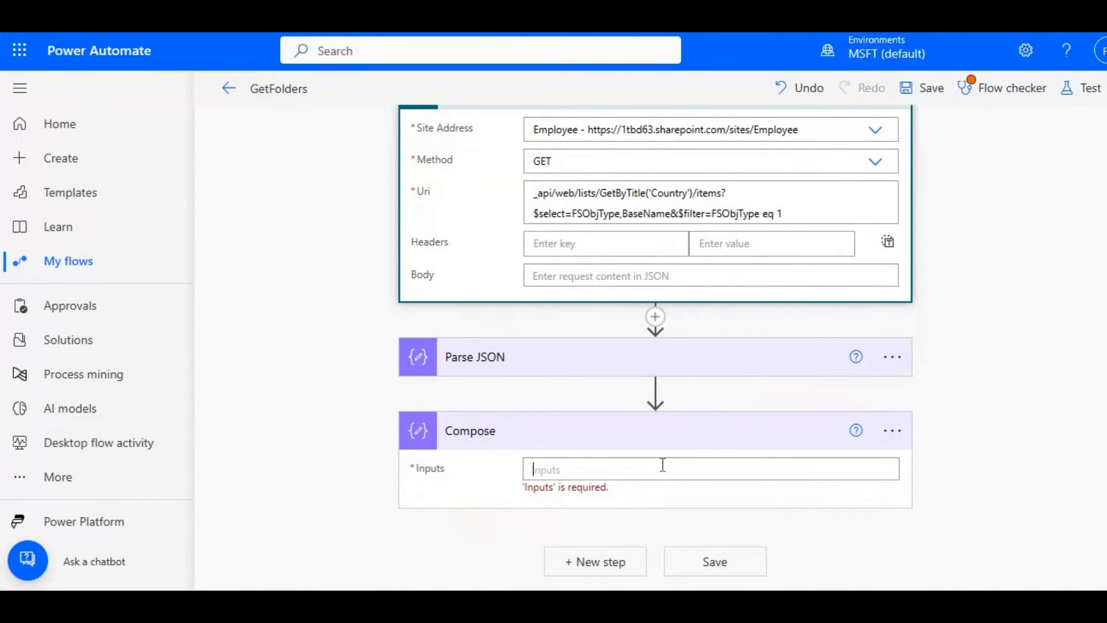
click(665, 469)
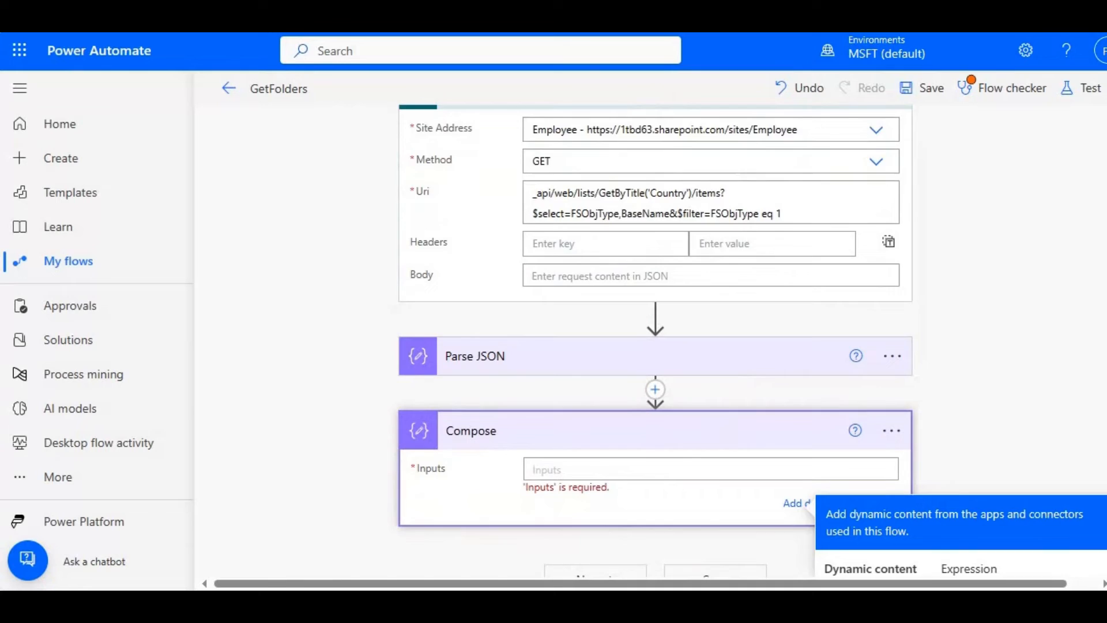
text(b)
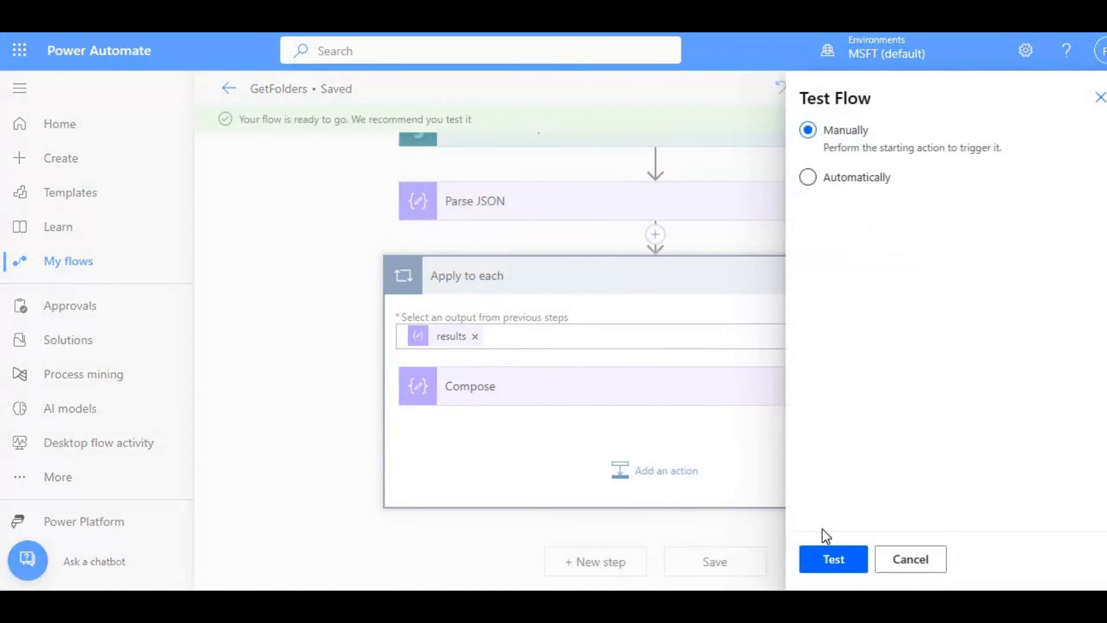
- Test GetFolders manually and run the flow
click(834, 559)
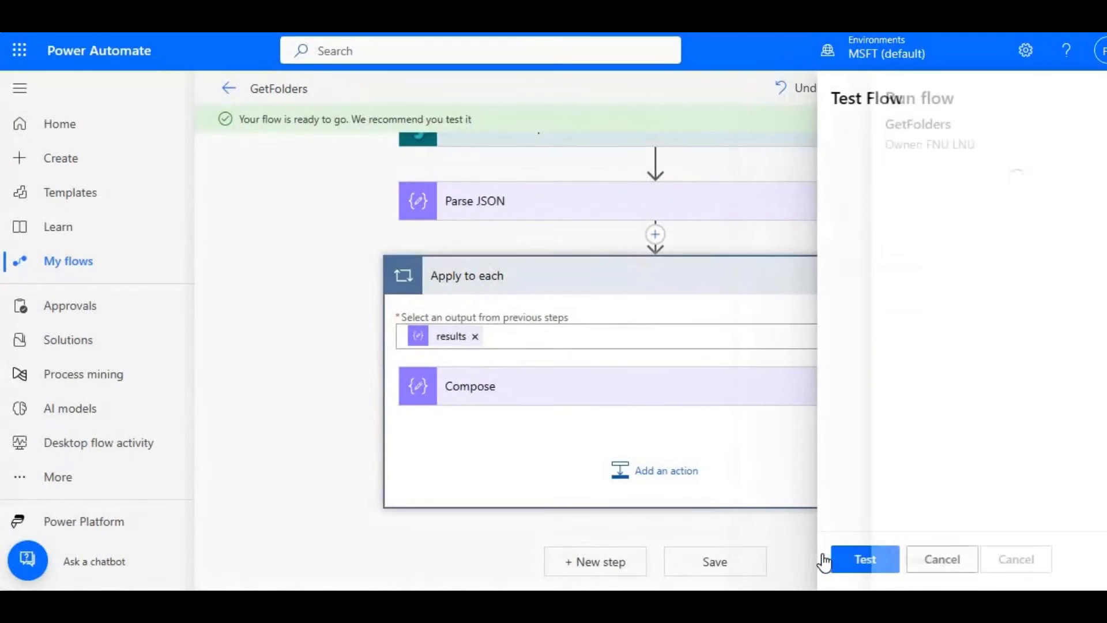
click(866, 559)
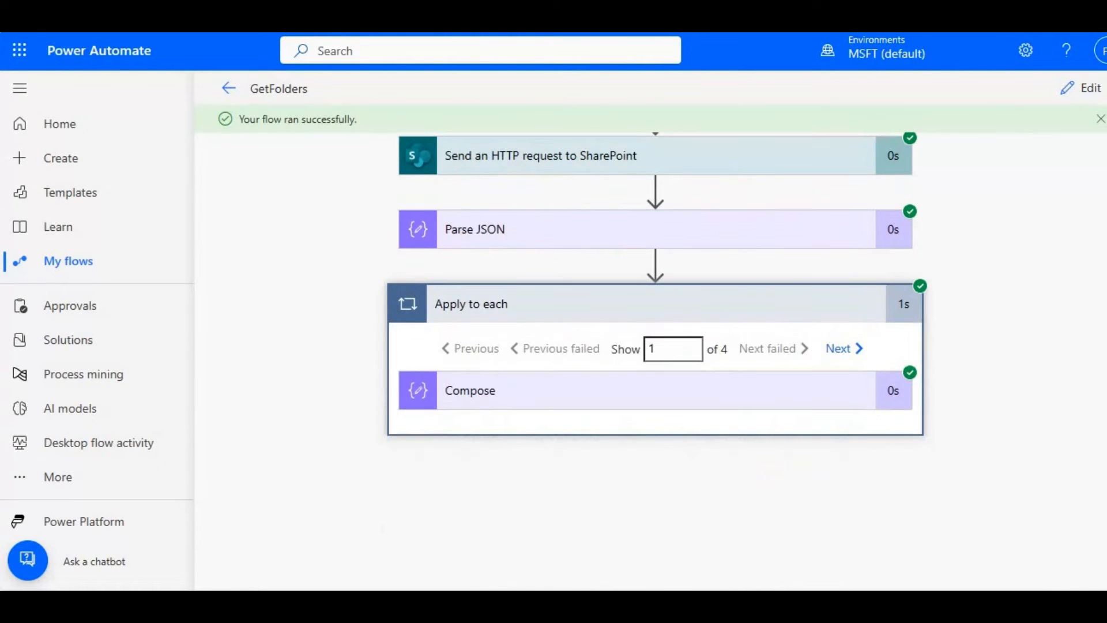
mouse_move(482, 352)
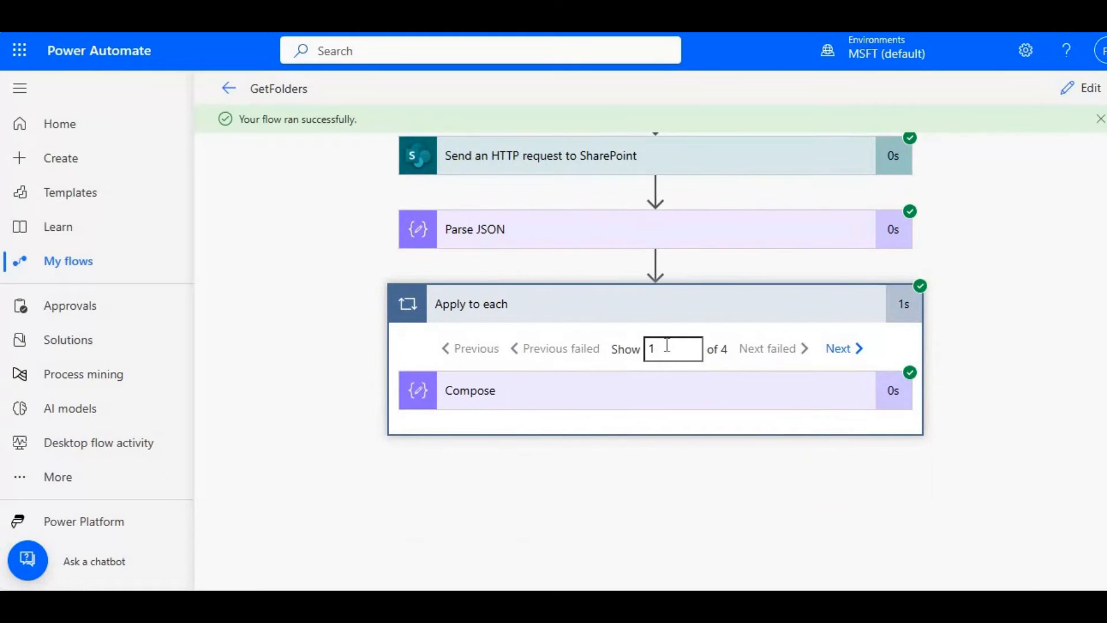
mouse_move(578, 405)
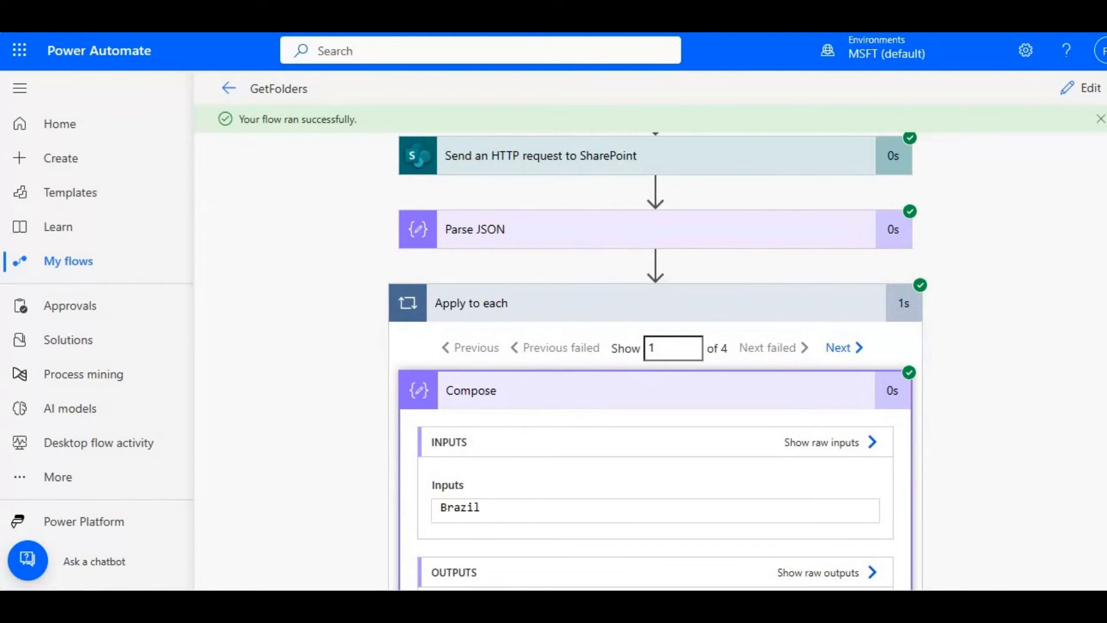
- Page through Compose iterations 1–4: Brazil, USA, India, BrazilSub
scroll(down, 3)
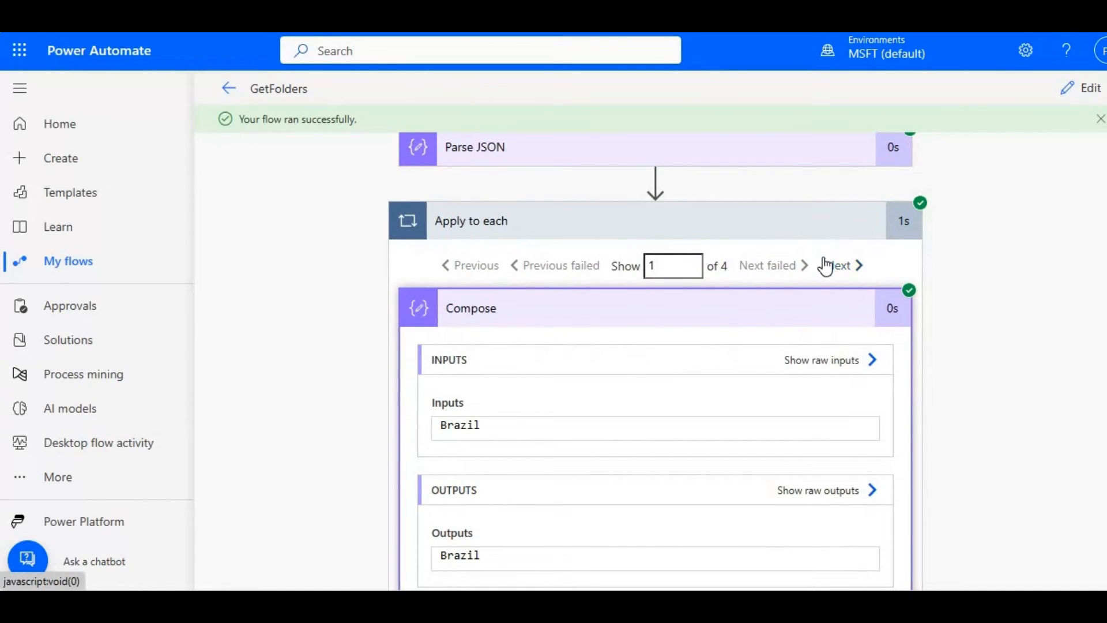
click(839, 266)
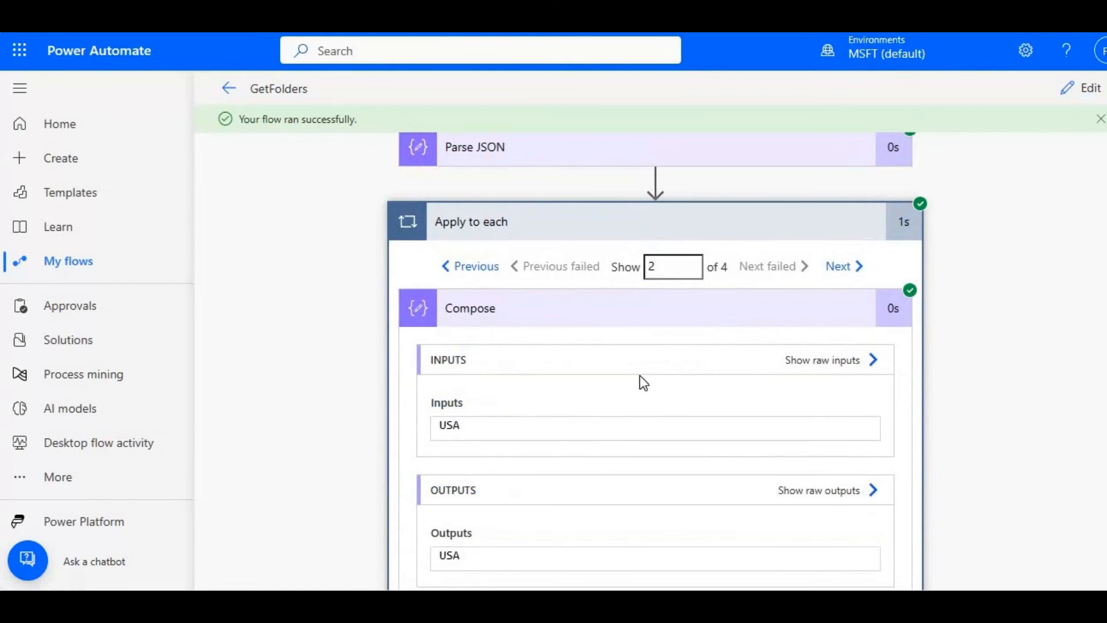
click(839, 266)
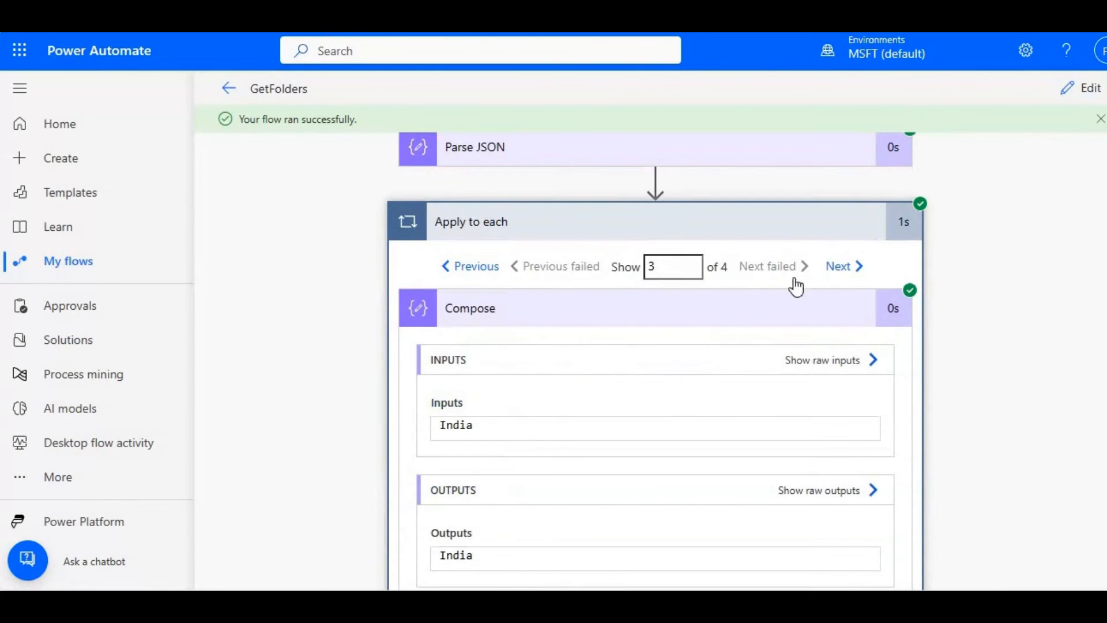
click(840, 266)
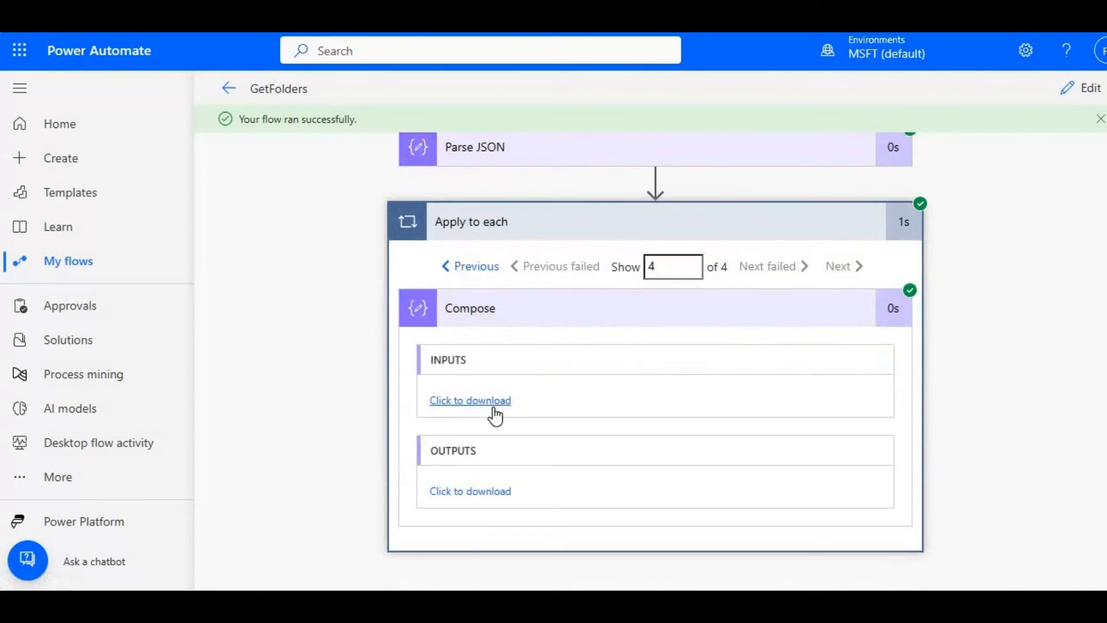
click(470, 400)
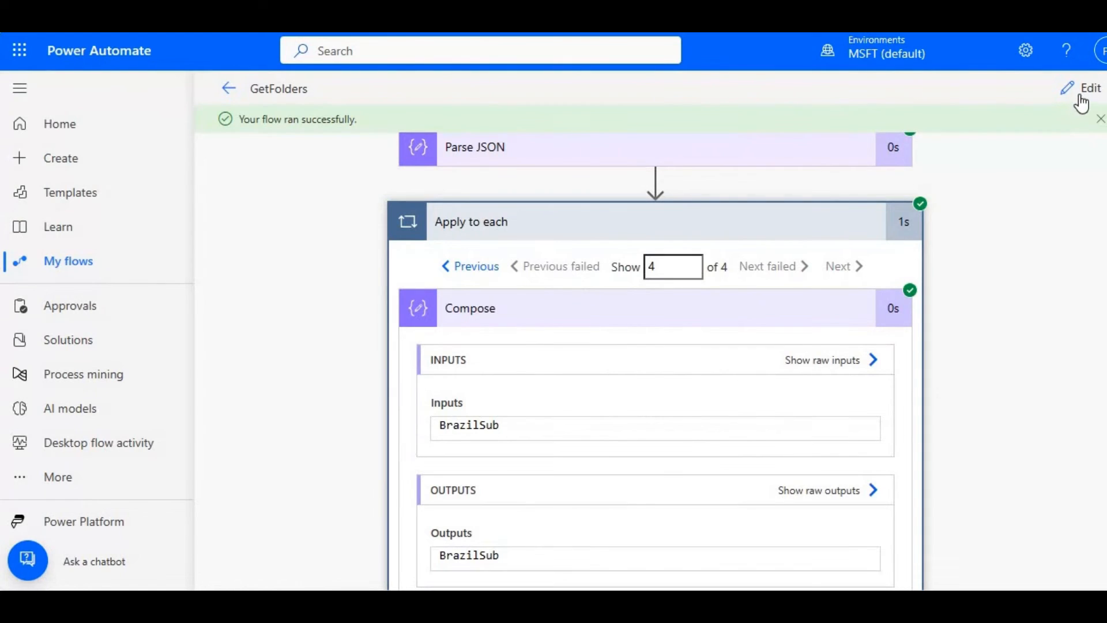
- Change the request filter from FSObjType eq 1 to eq 0 and save
click(1088, 88)
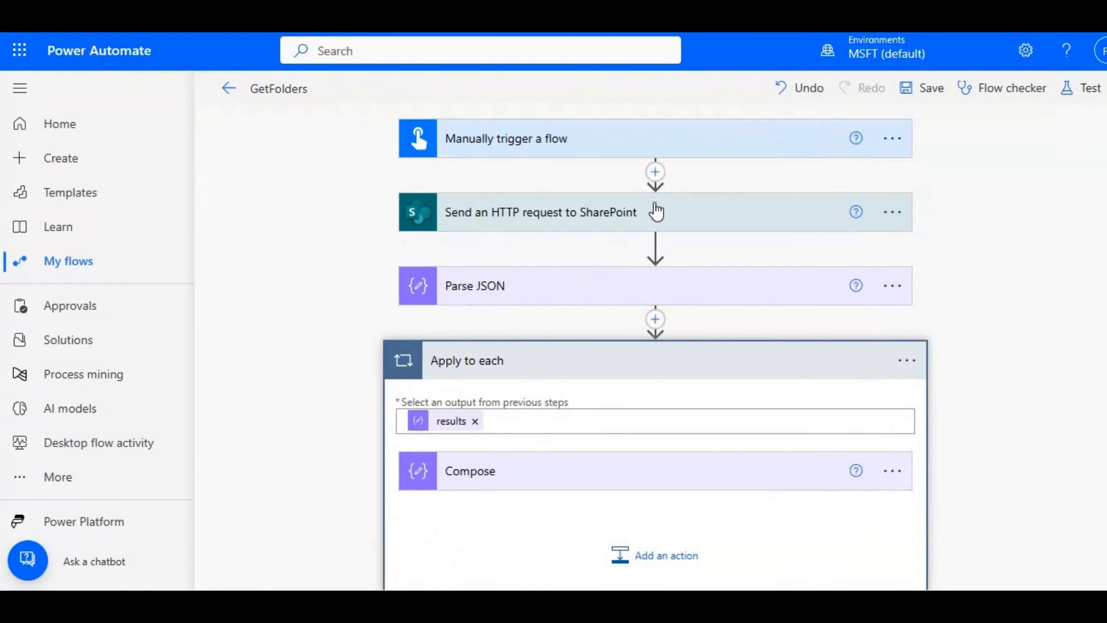
click(541, 212)
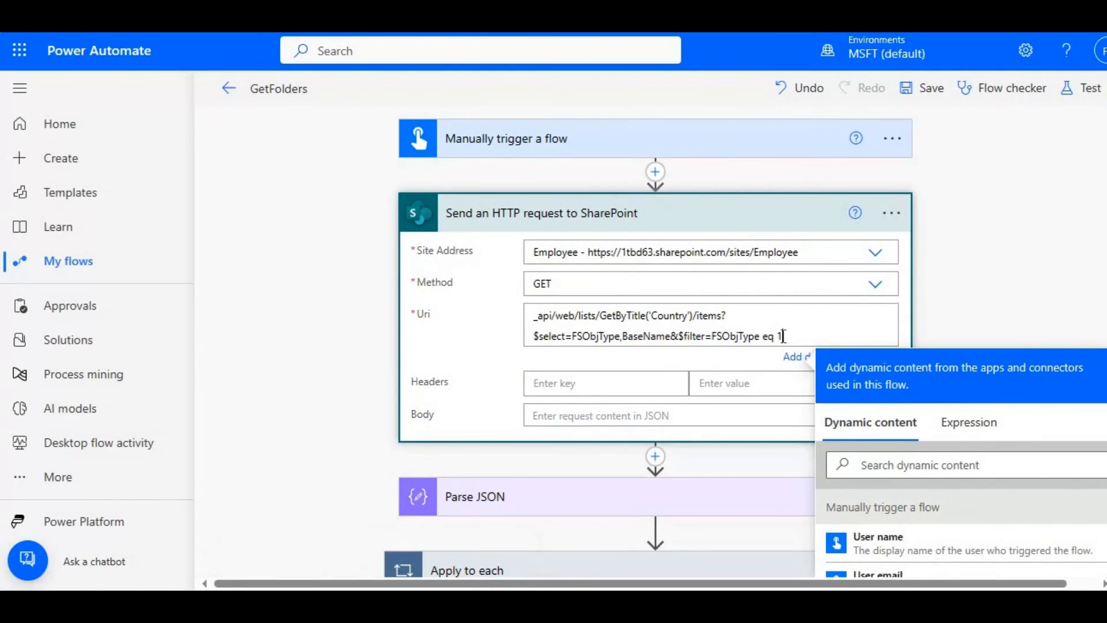
text(0)
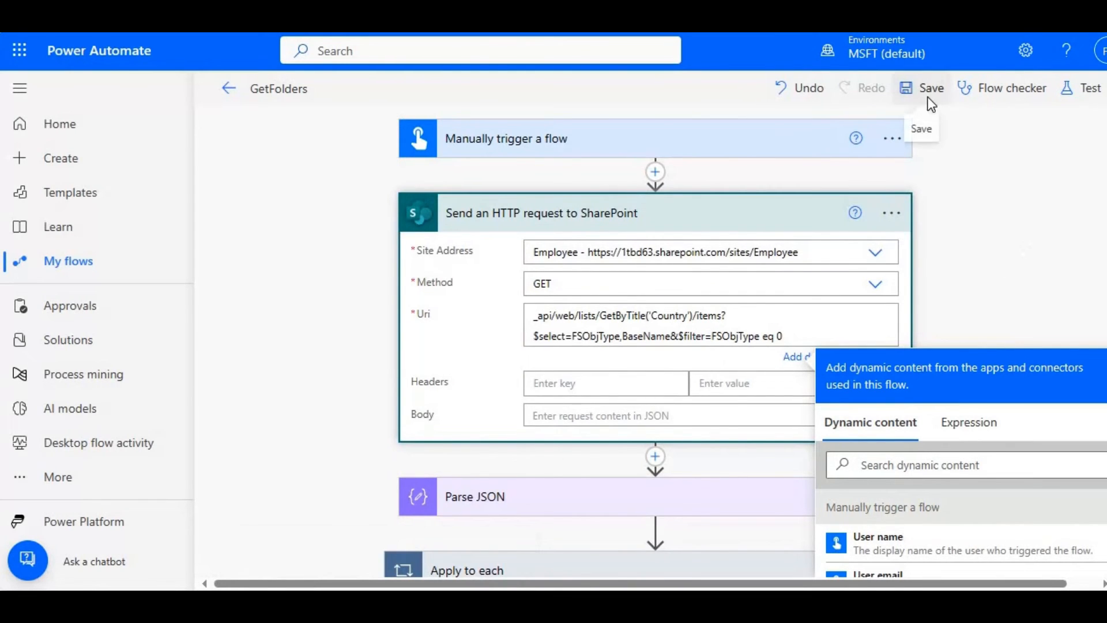
click(923, 88)
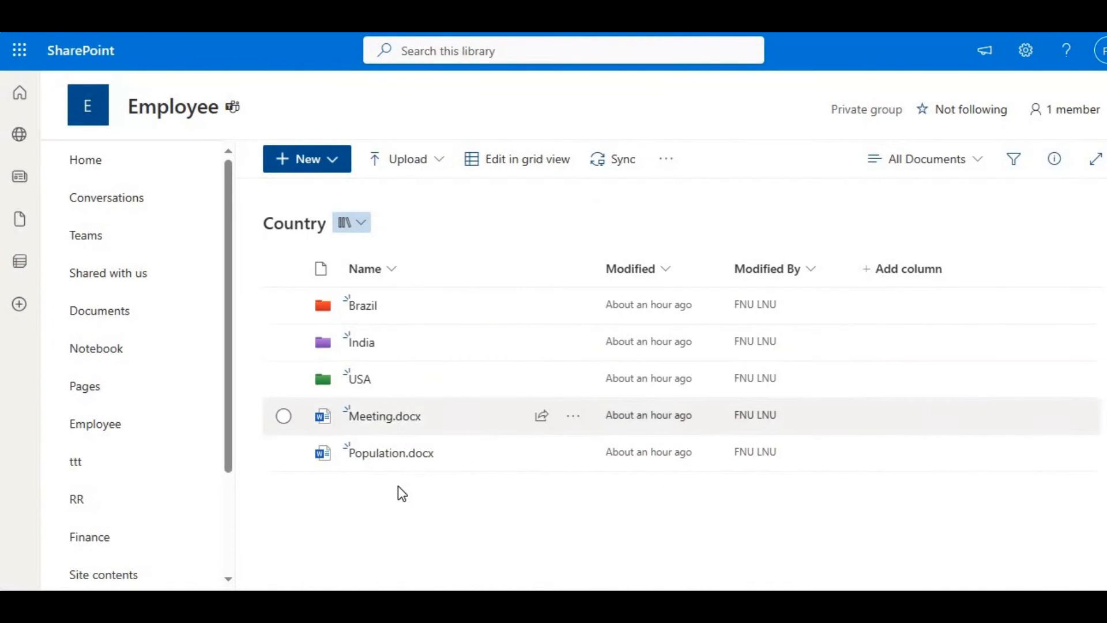
mouse_move(364, 309)
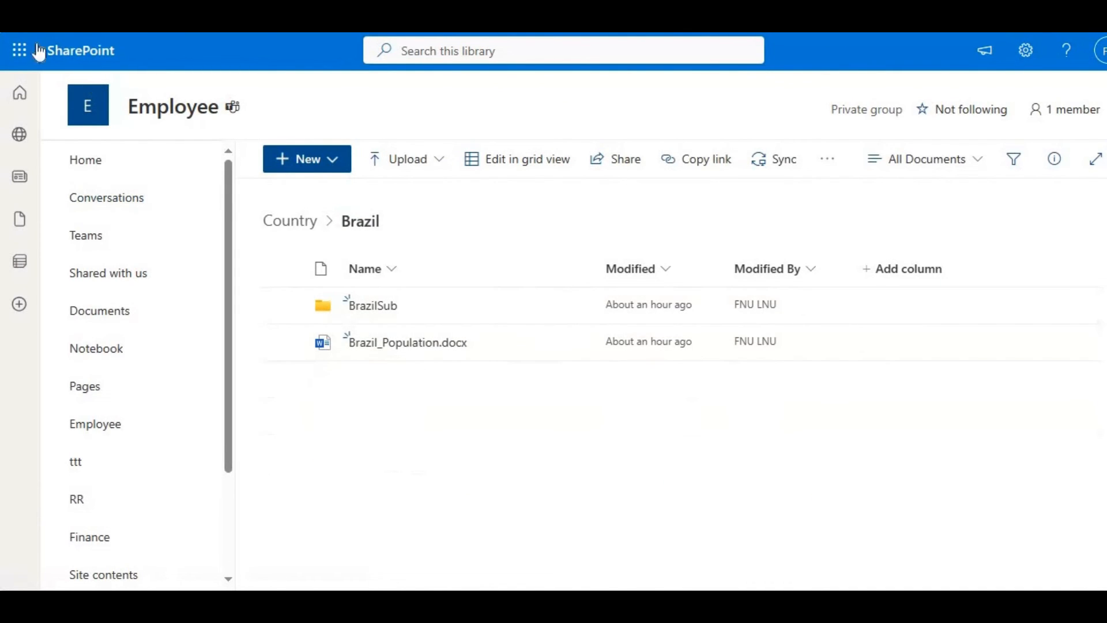
mouse_move(290, 221)
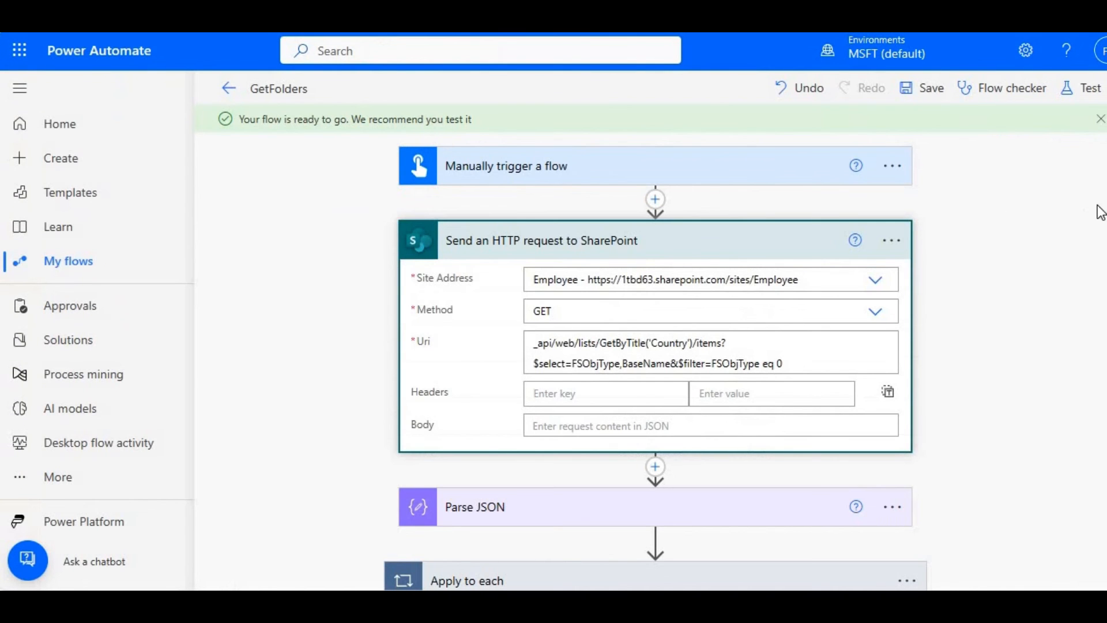
- Run a manual test of GetFolders with the FSObjType eq 0 filter
click(1088, 88)
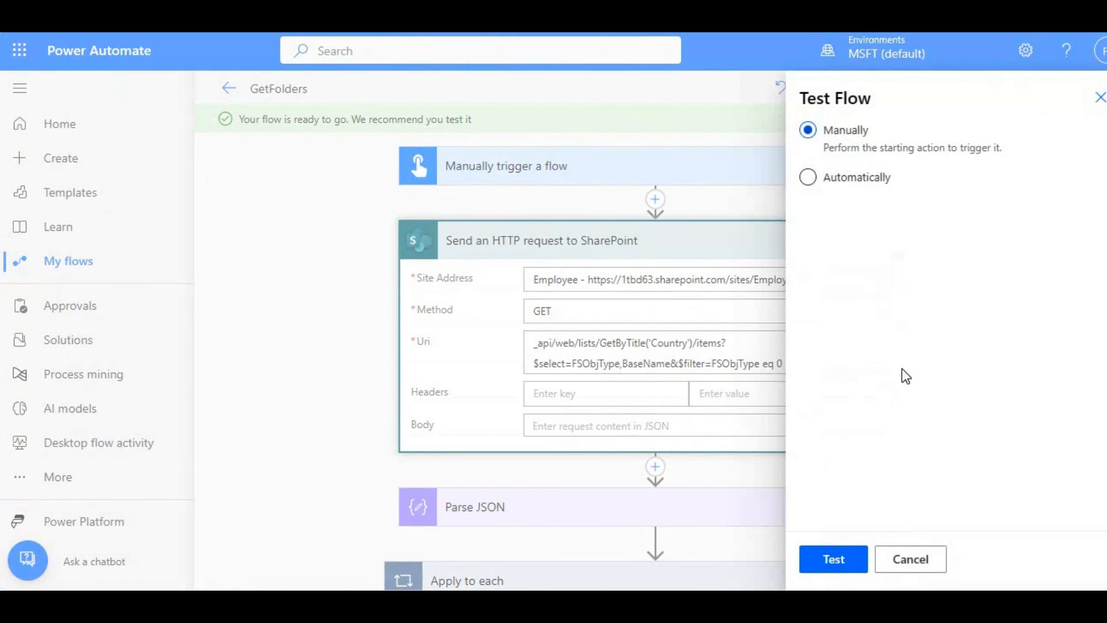
click(833, 558)
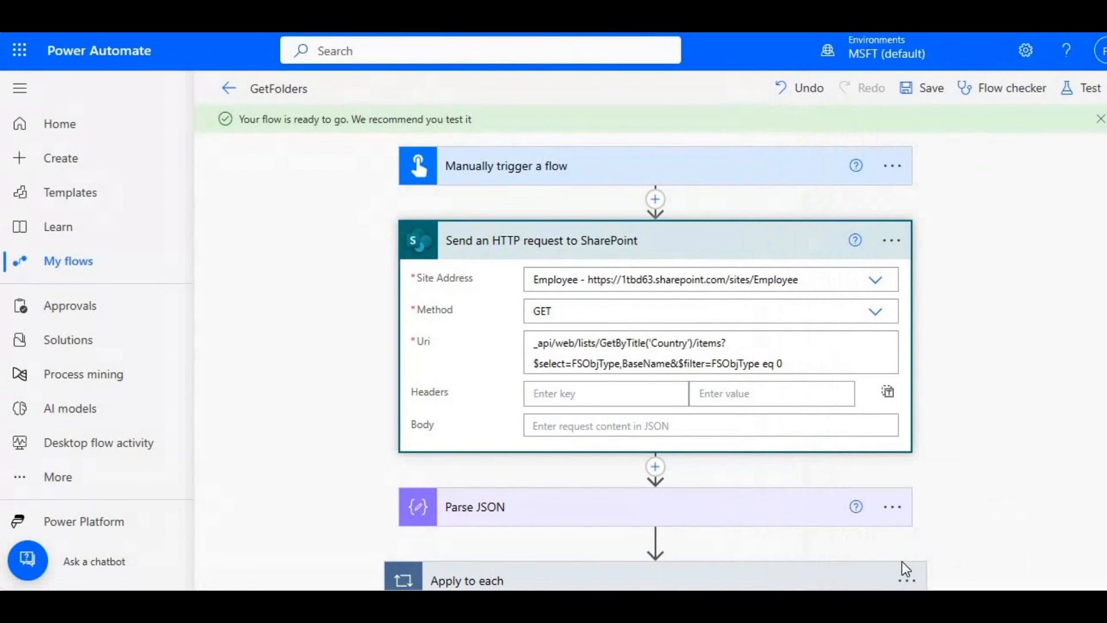
click(1096, 88)
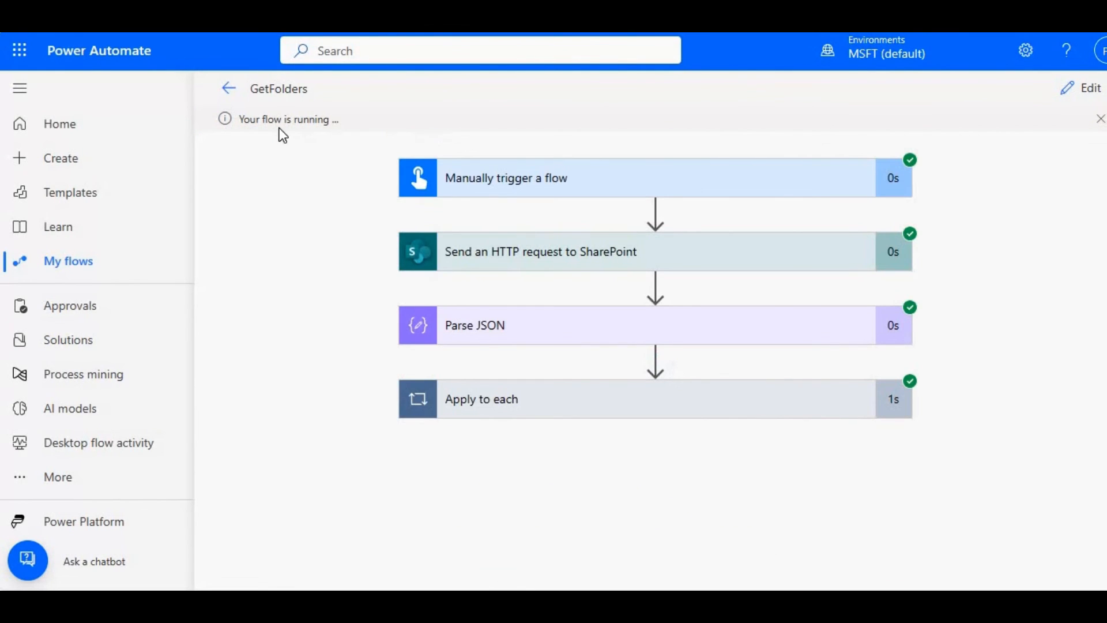
mouse_move(702, 304)
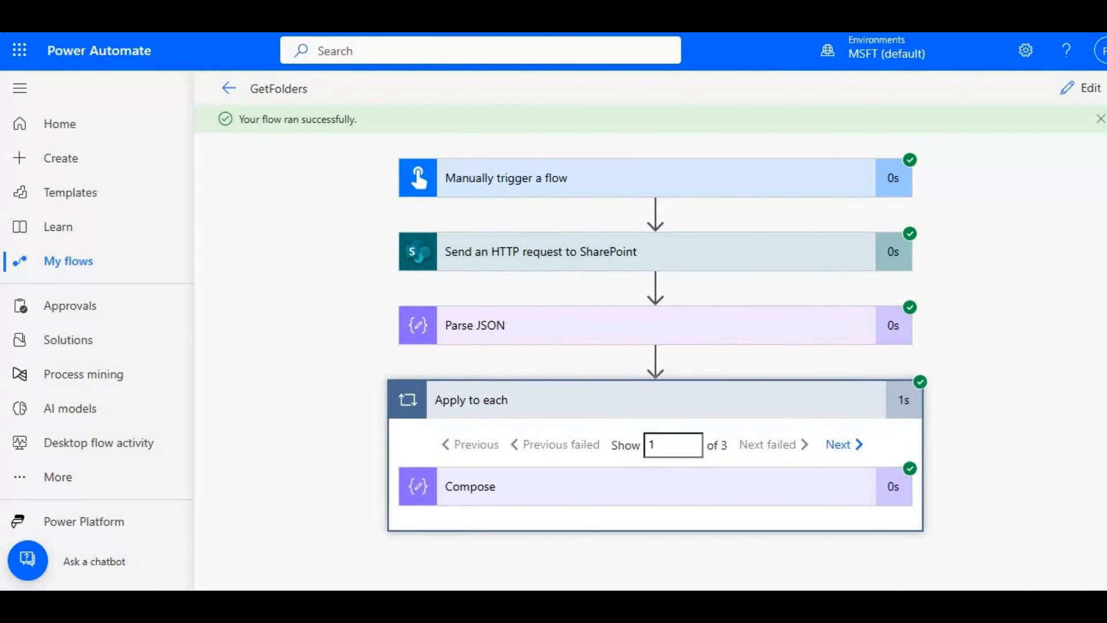
- Expand Compose in the run and page through iterations, ending at Brazil_Population
scroll(down, 3)
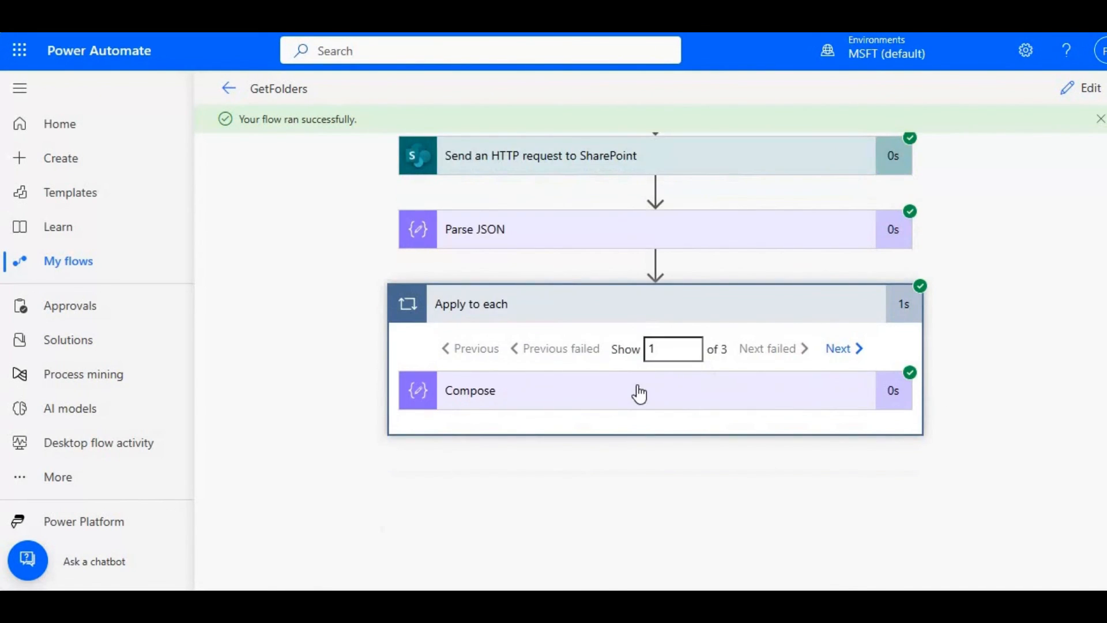
click(639, 391)
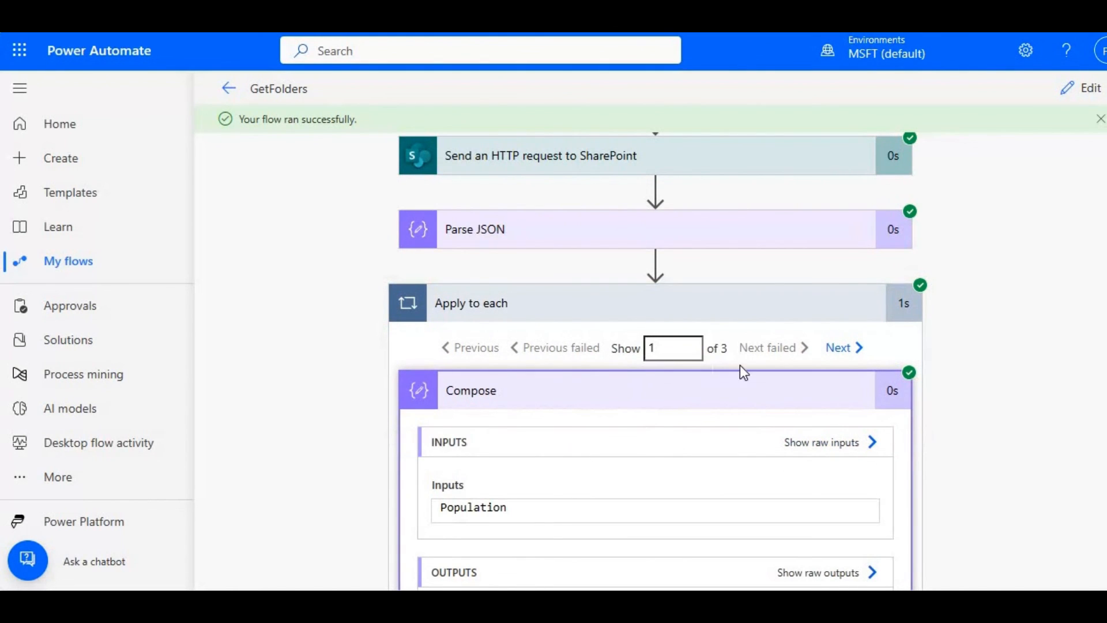
click(839, 348)
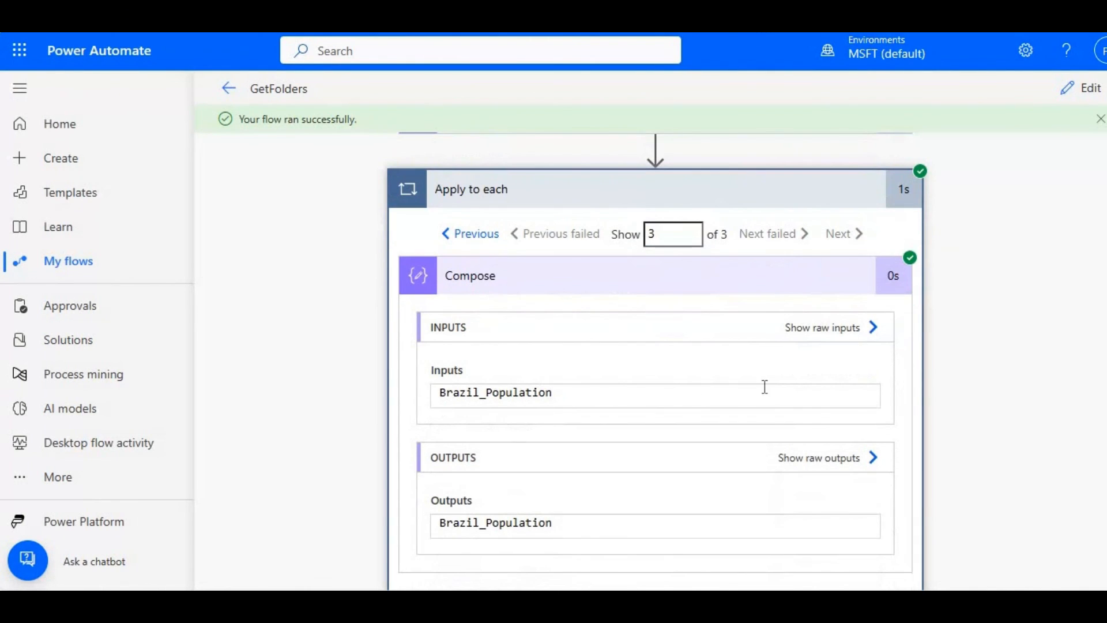
mouse_move(1093, 172)
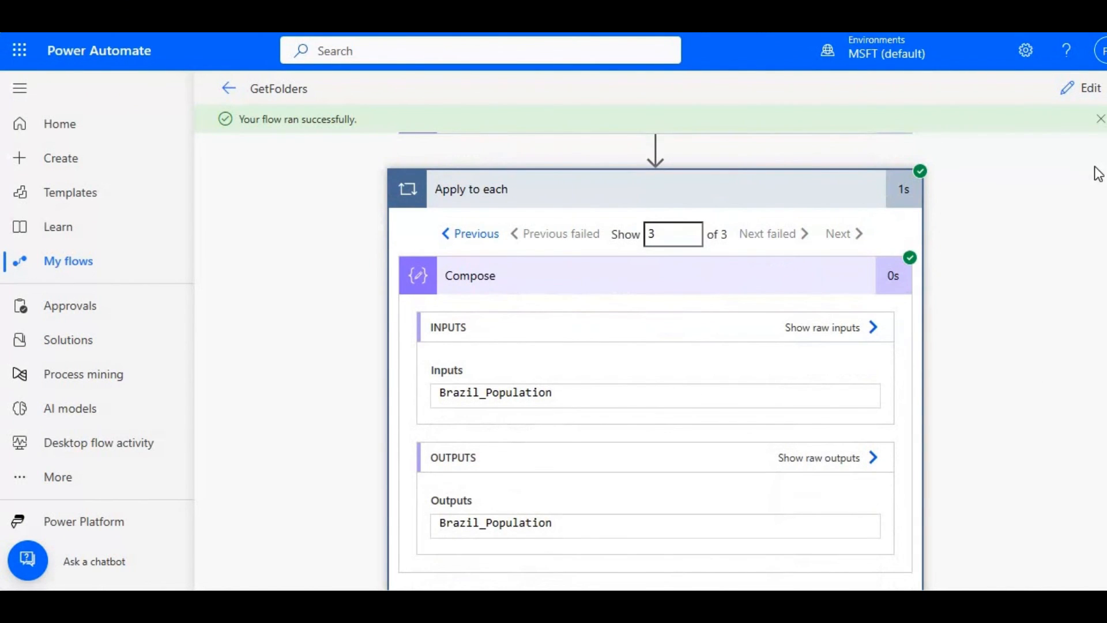